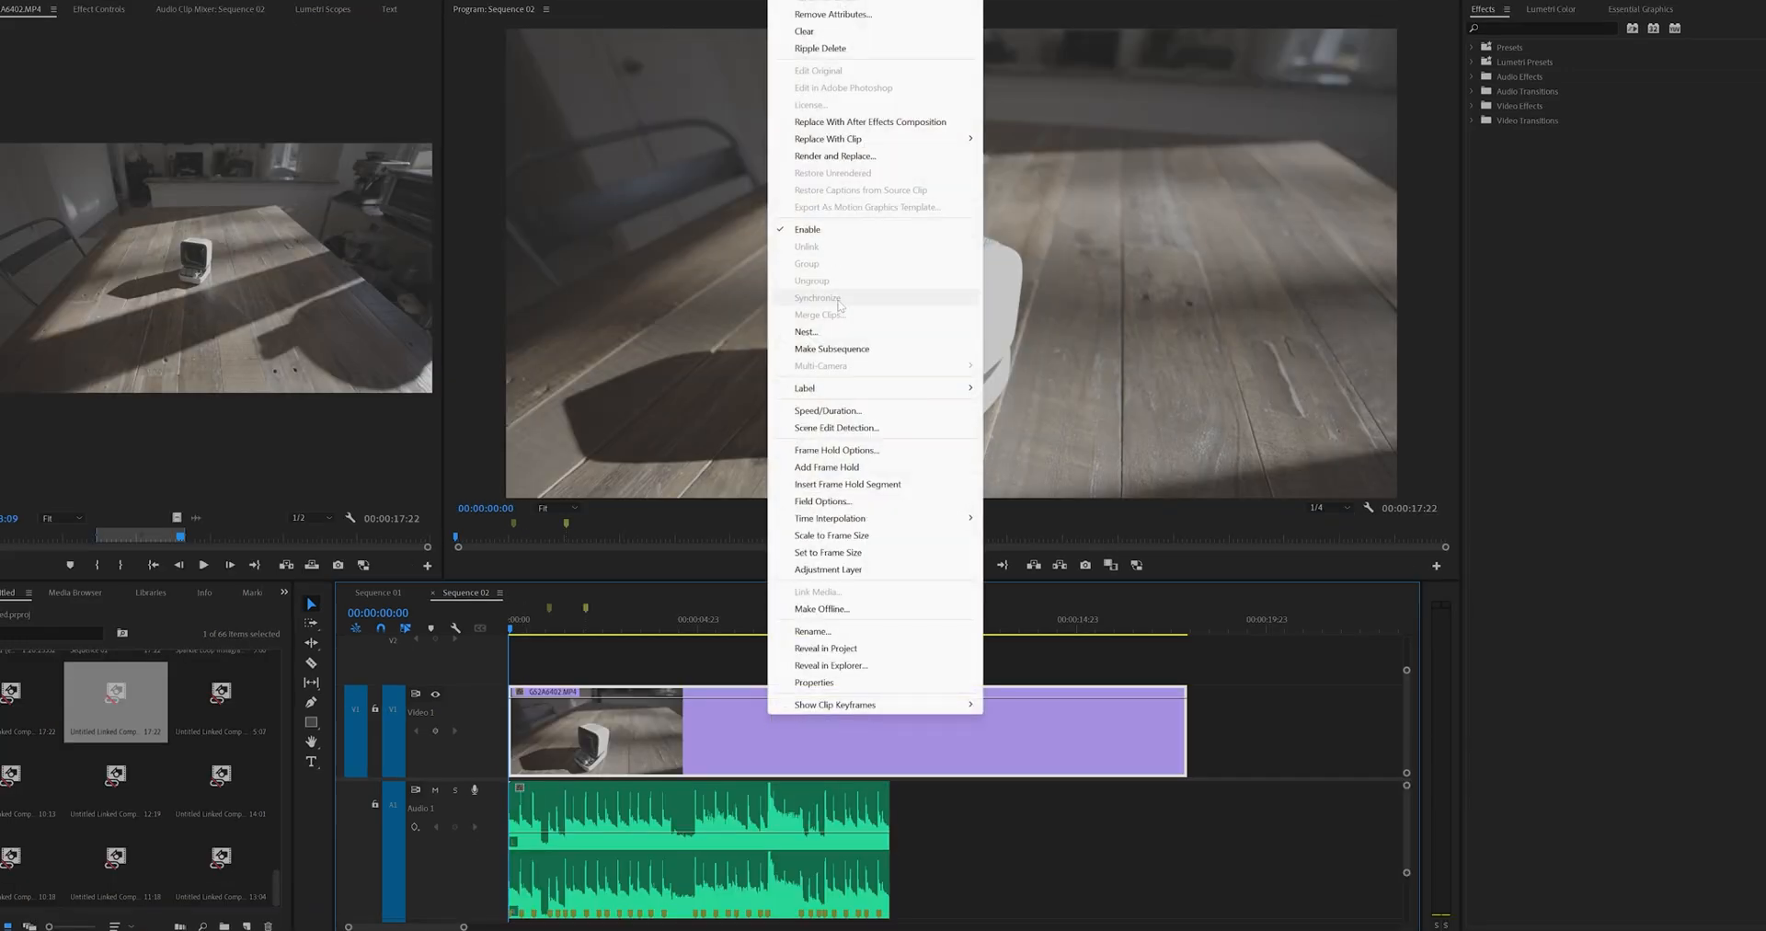
- Nest the product clip in Sequence 02, accepting the default nested sequence name
click(804, 332)
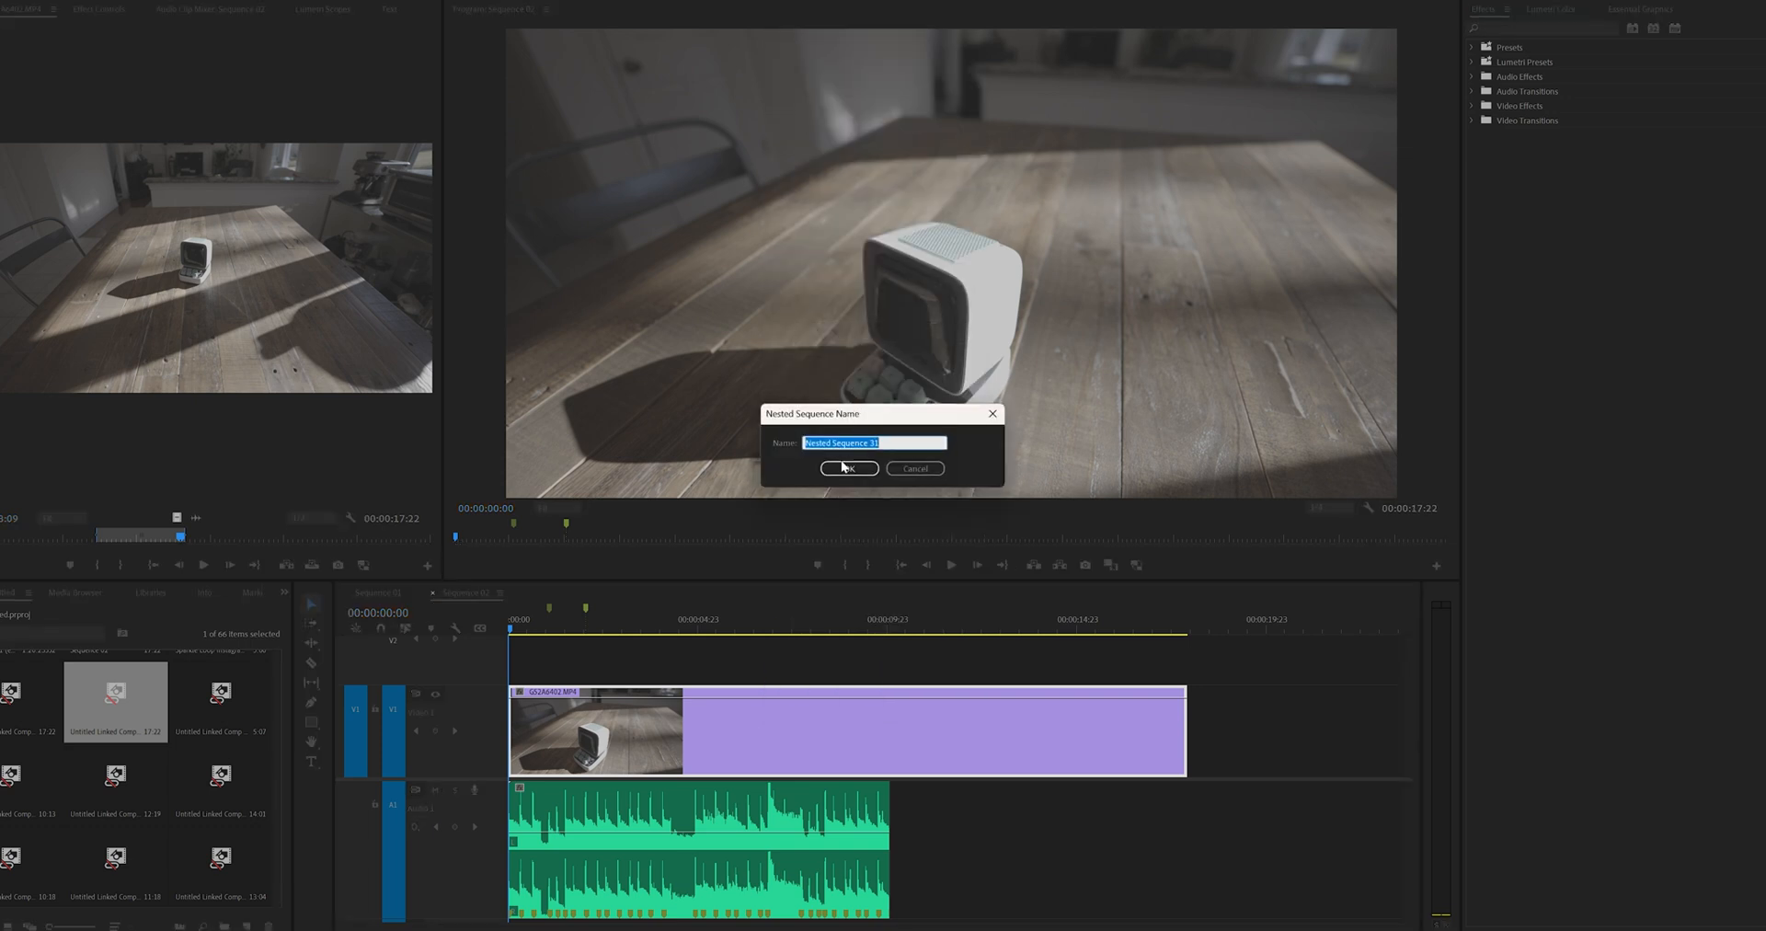
click(848, 469)
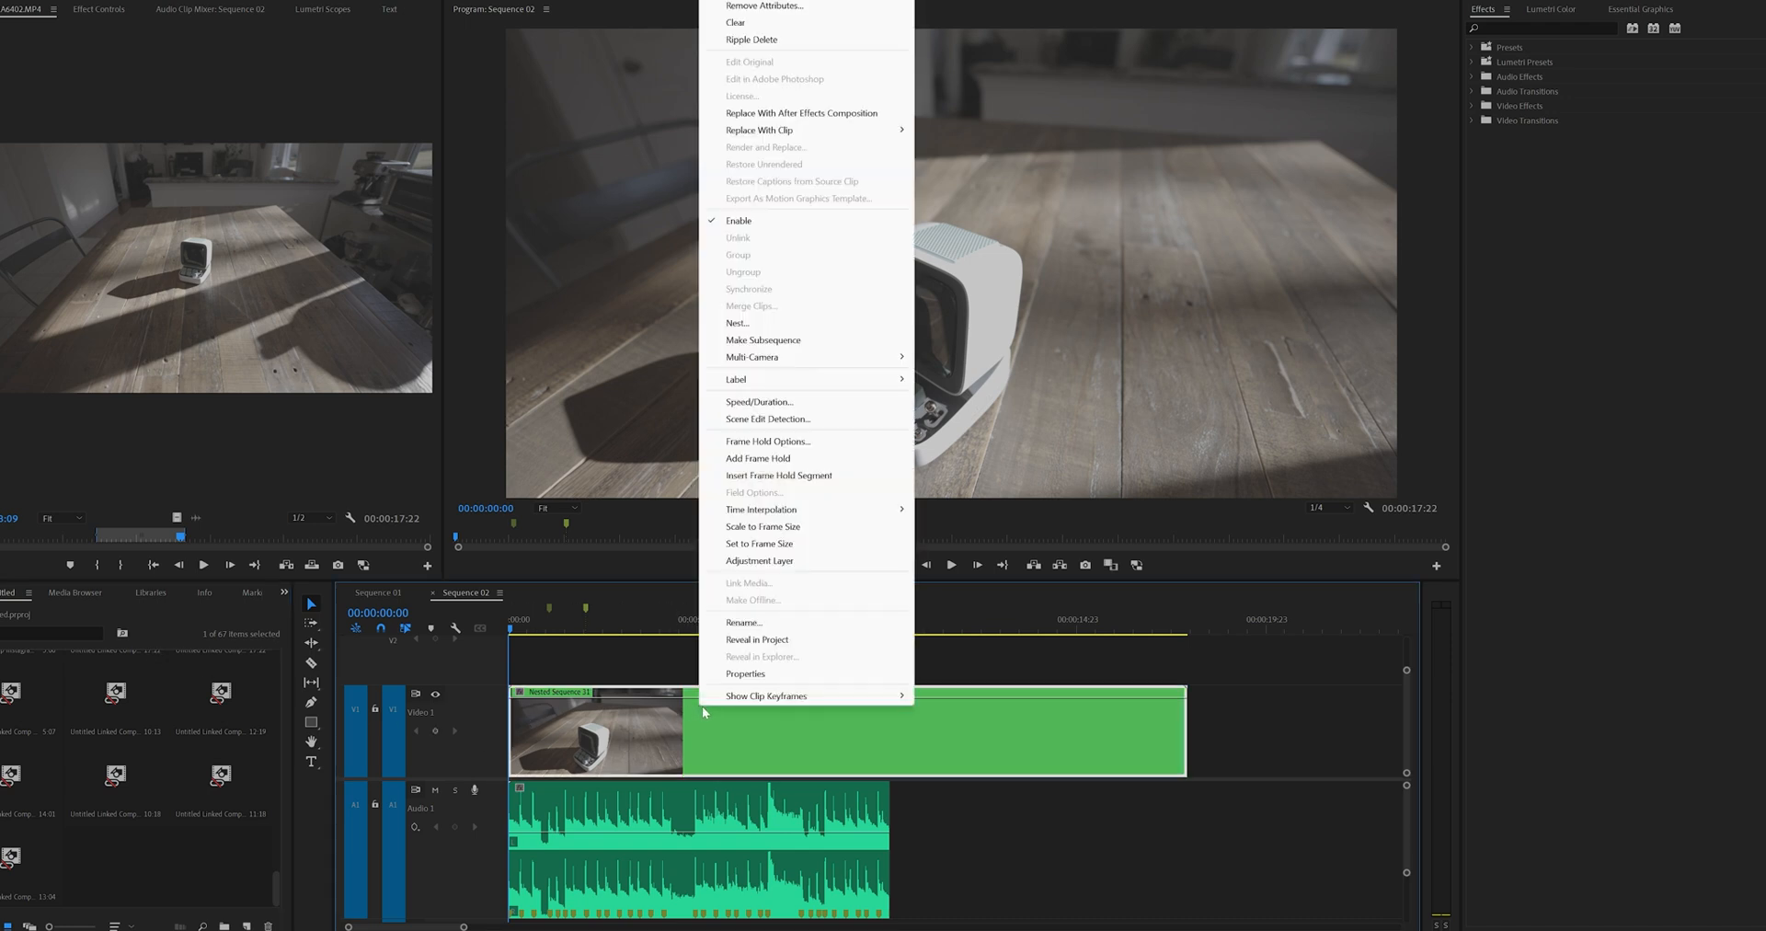
mouse_move(803, 113)
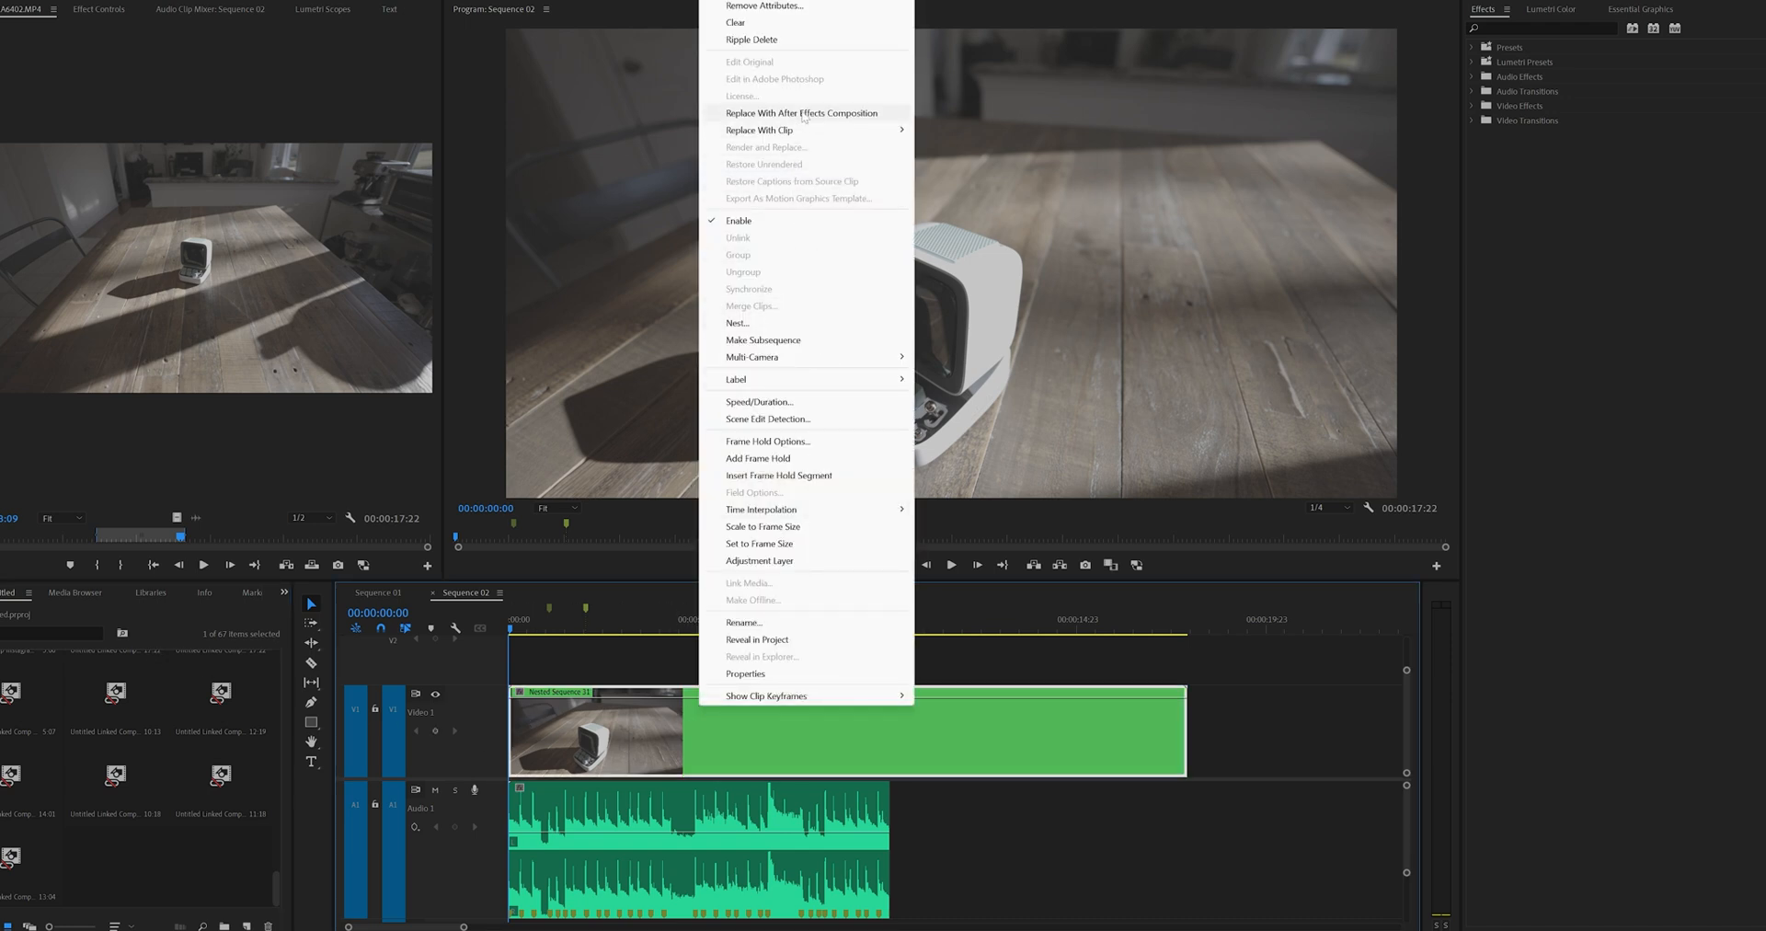
- Replace the nested clip with a linked After Effects composition and enable time remapping on its layer
click(802, 113)
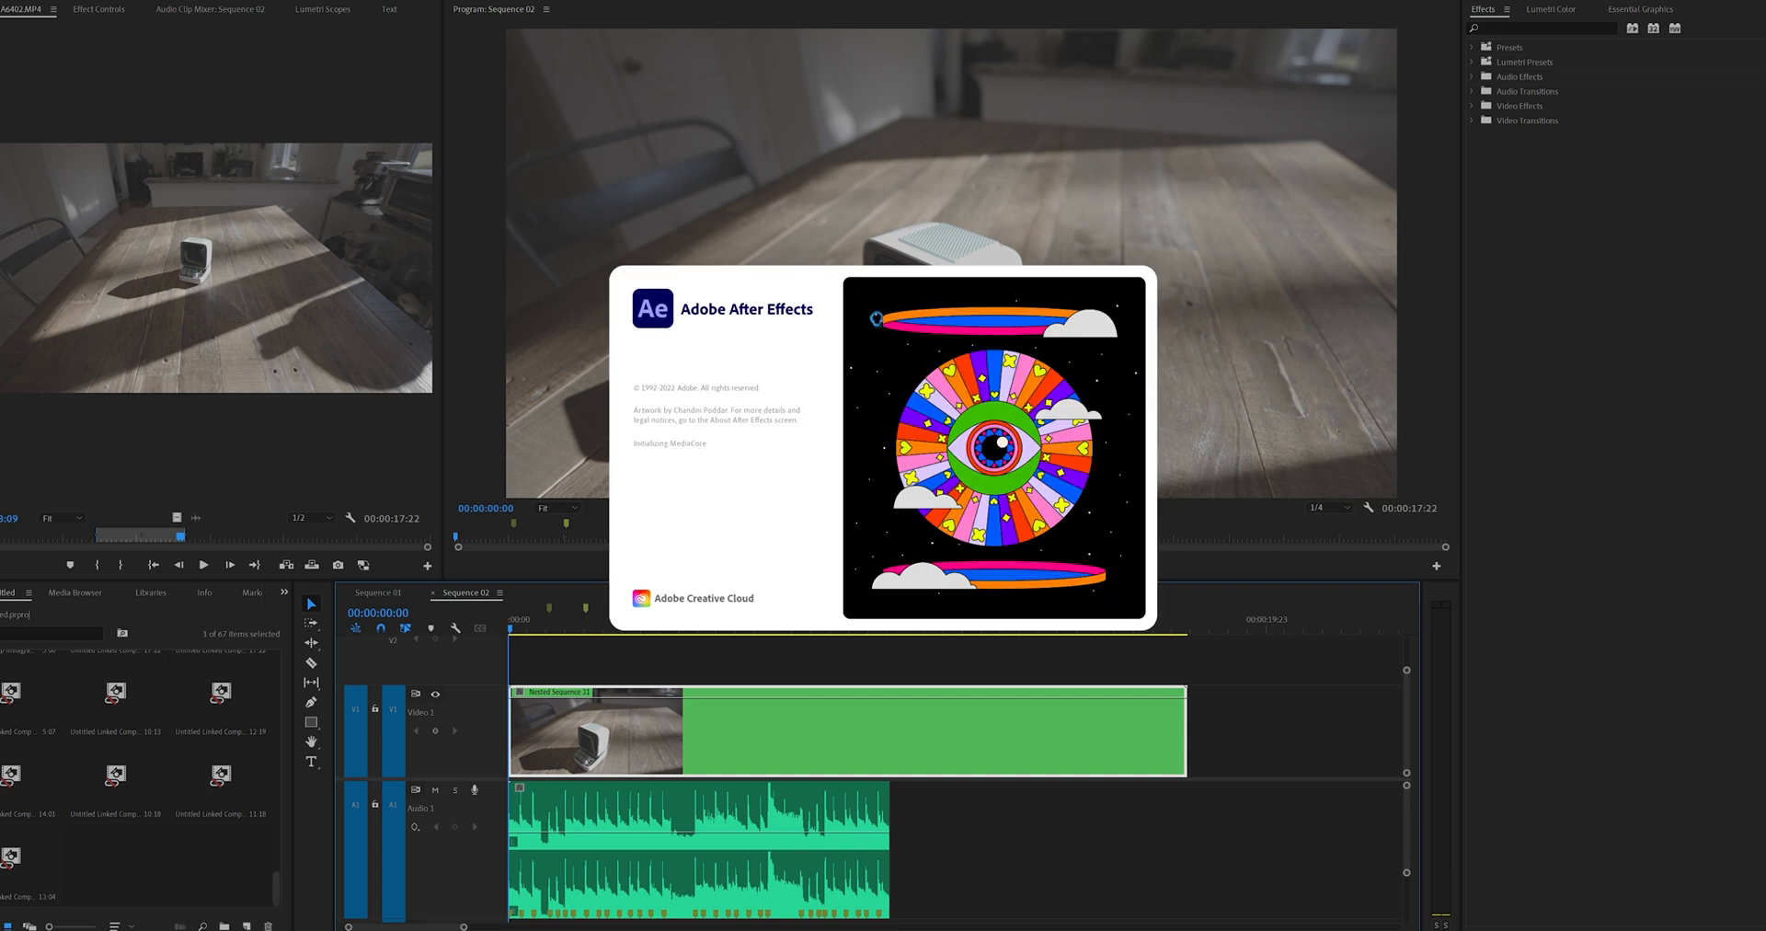
mouse_move(657, 697)
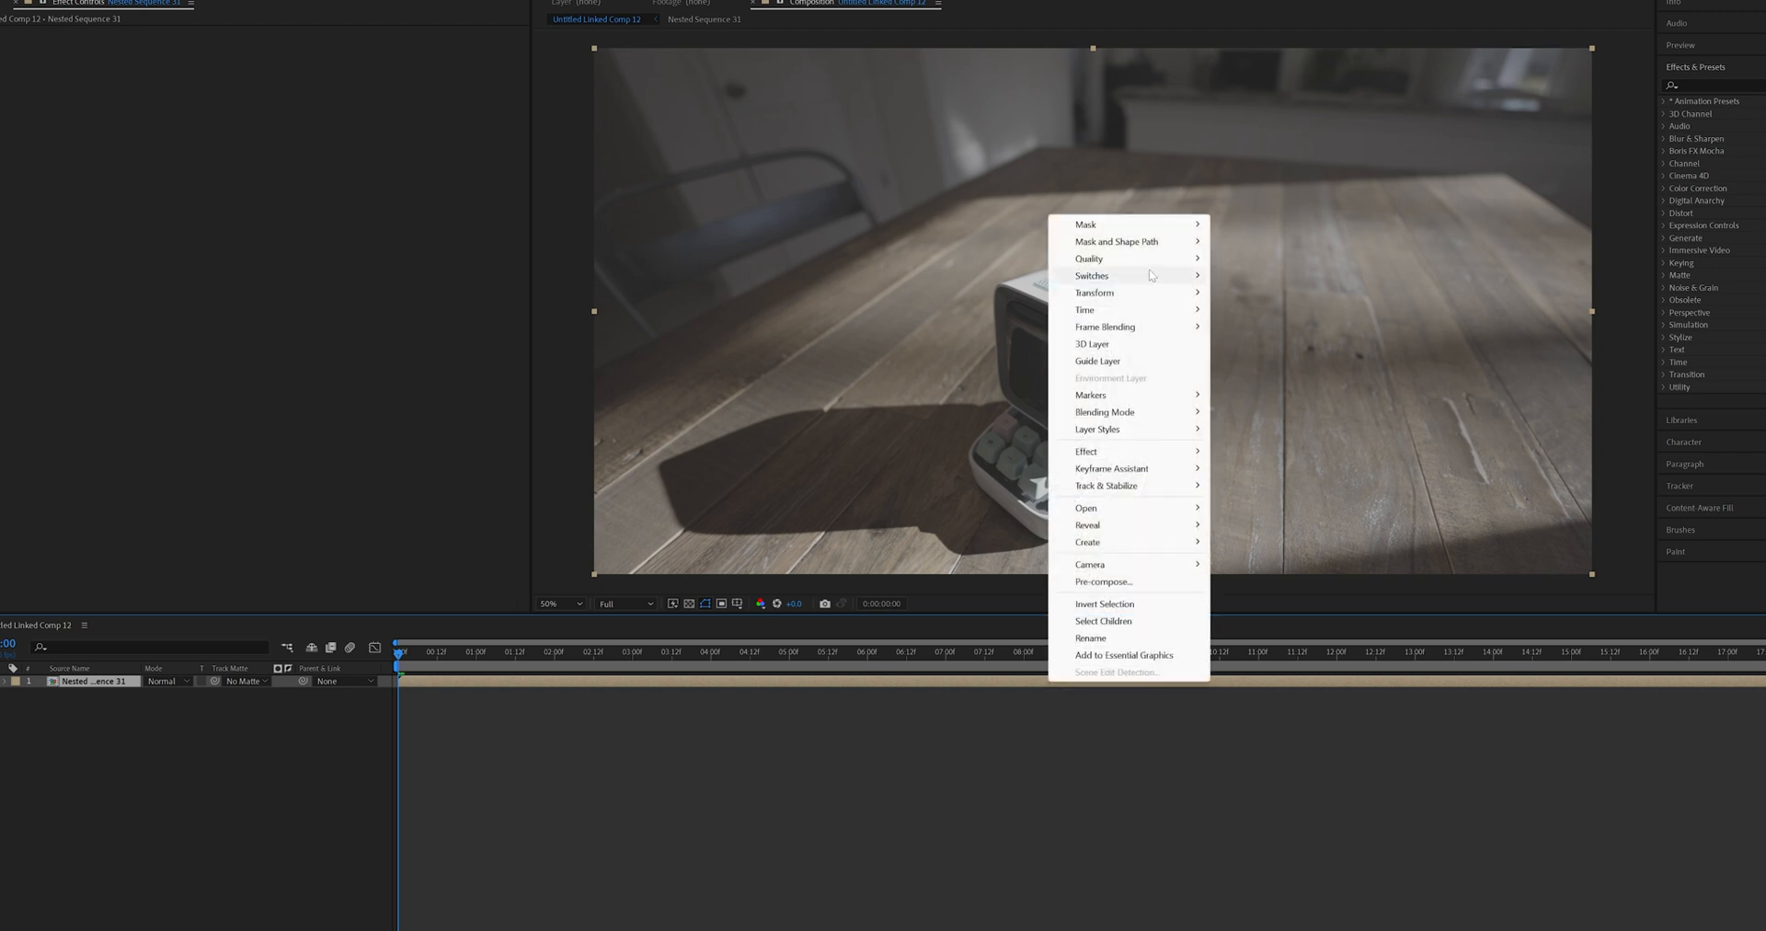
mouse_move(1083, 310)
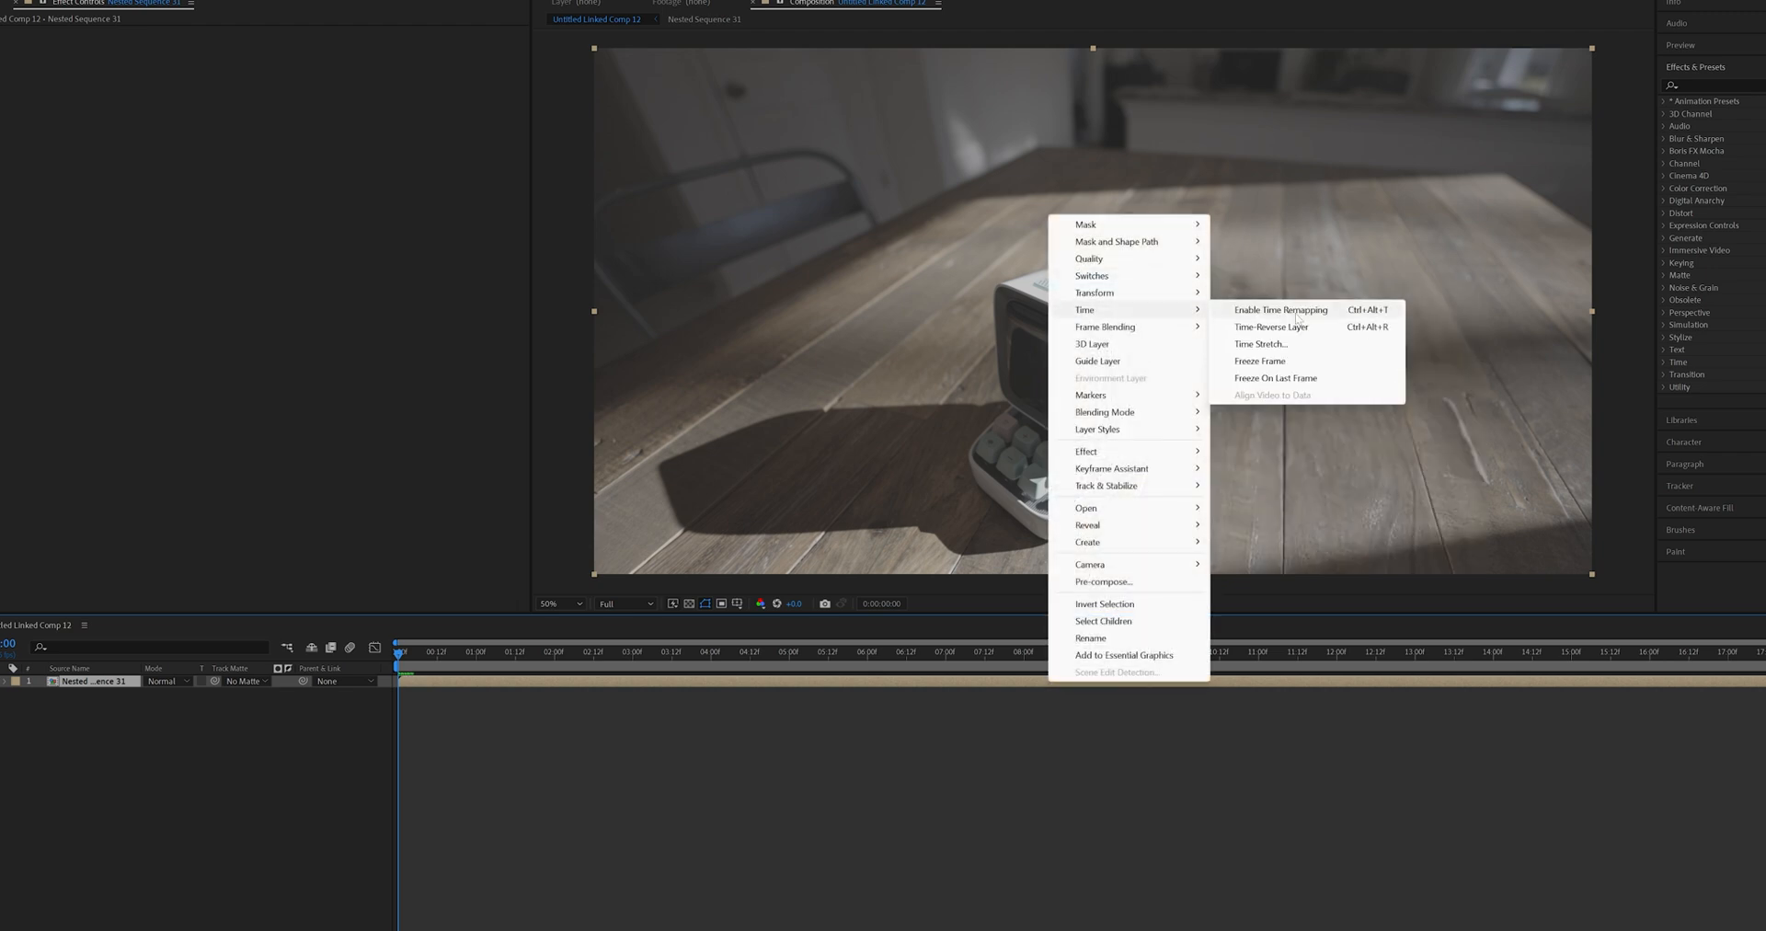
click(1279, 310)
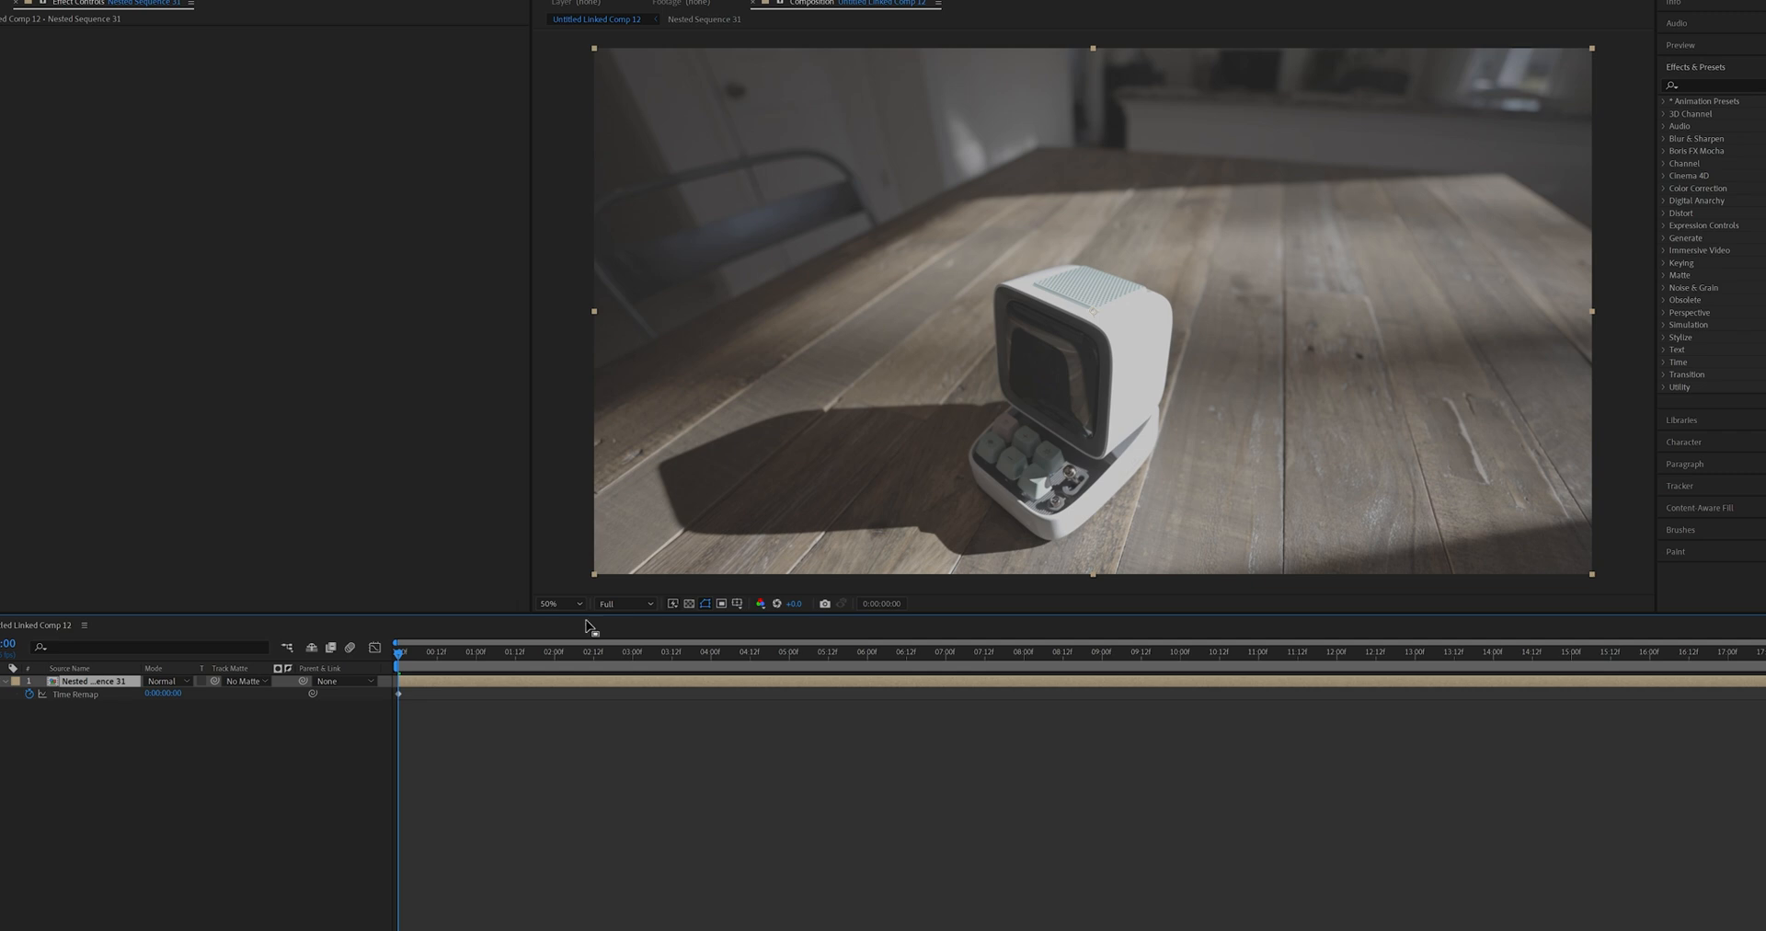
- Zoom the preview out and move the current time further in to place Time Remap keyframes
click(558, 602)
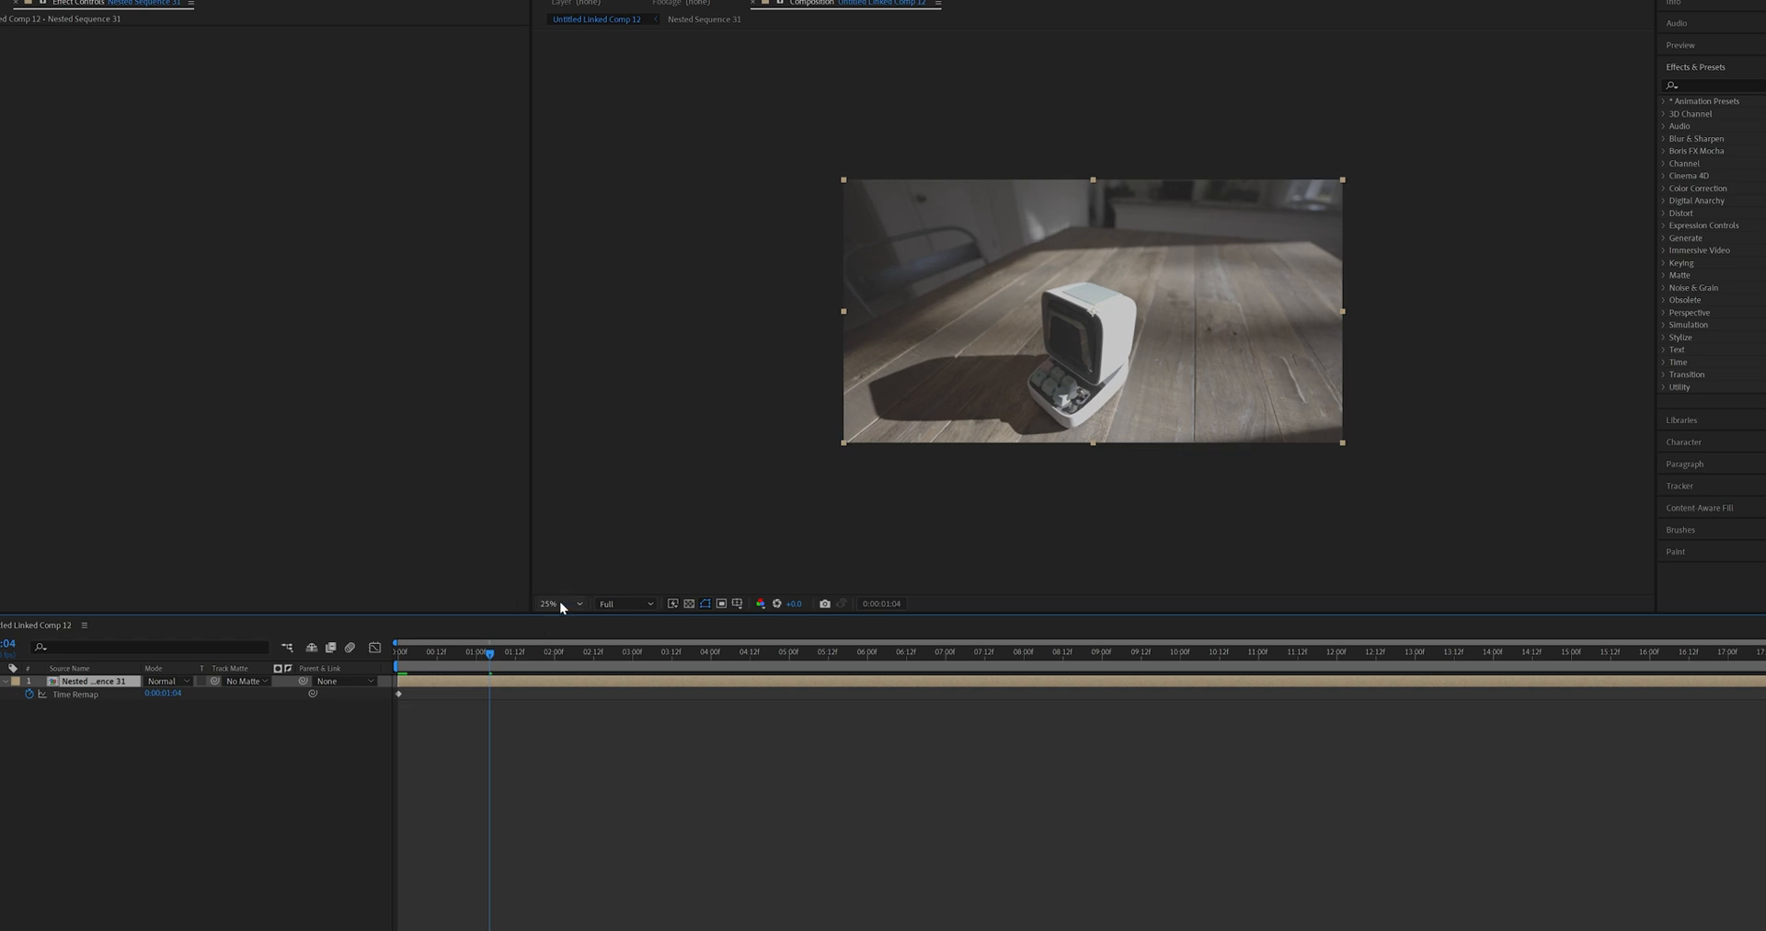
mouse_move(572, 754)
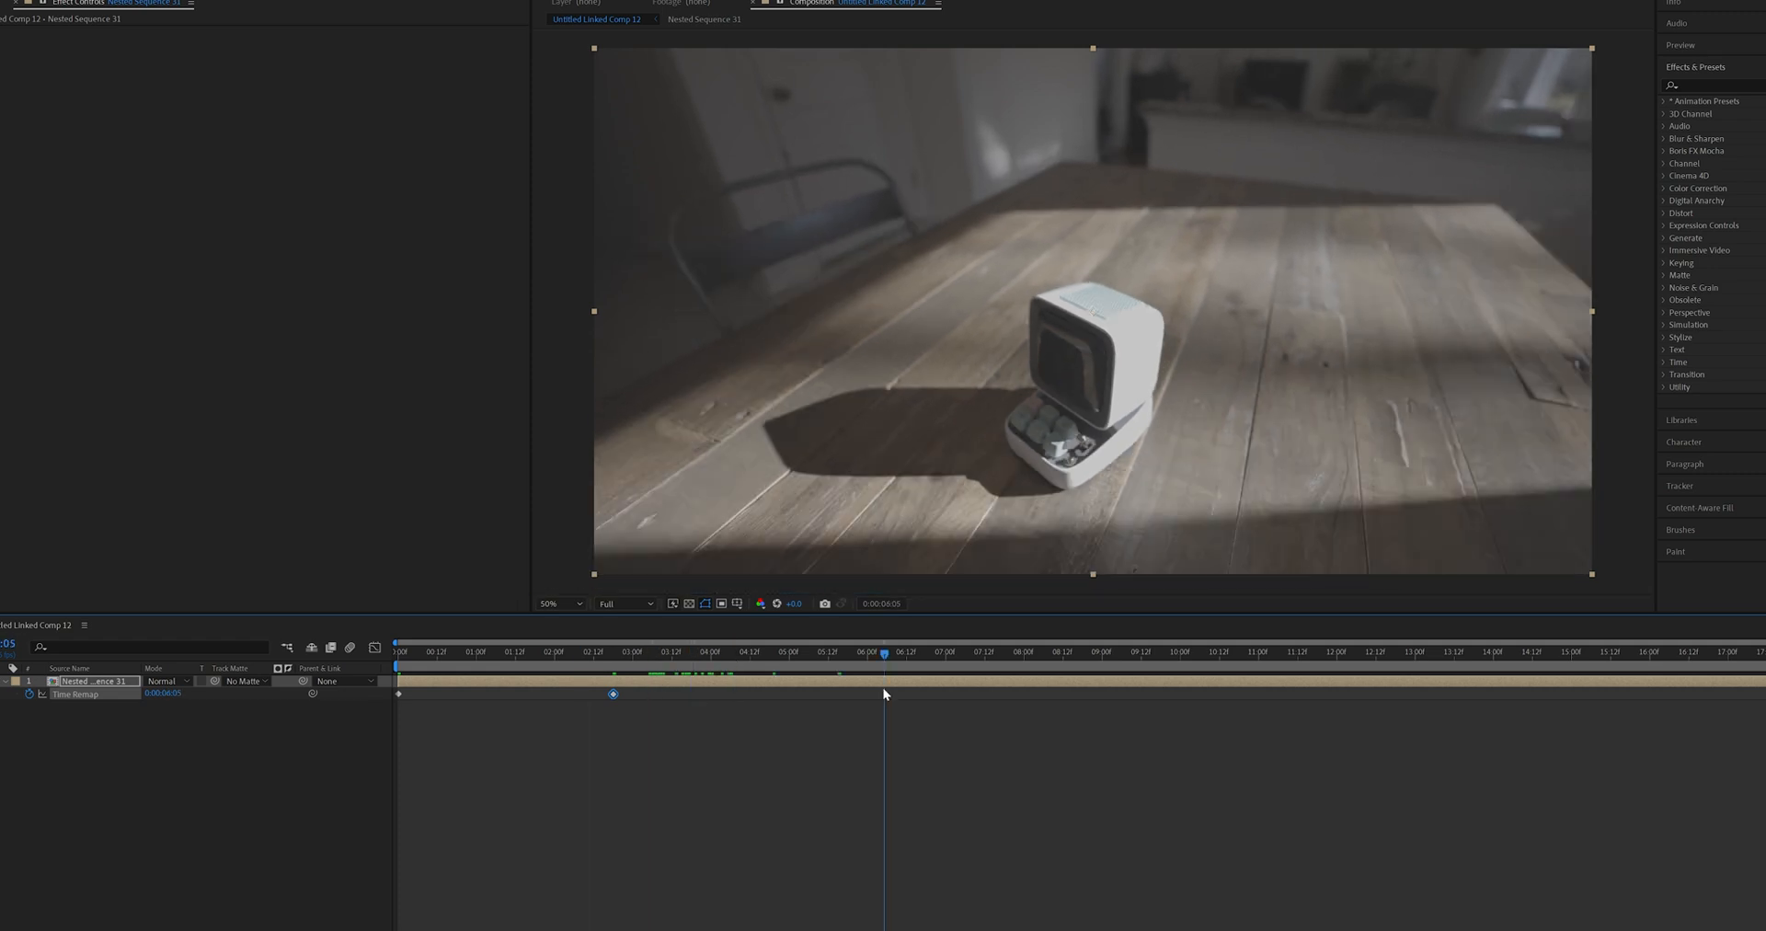
click(651, 651)
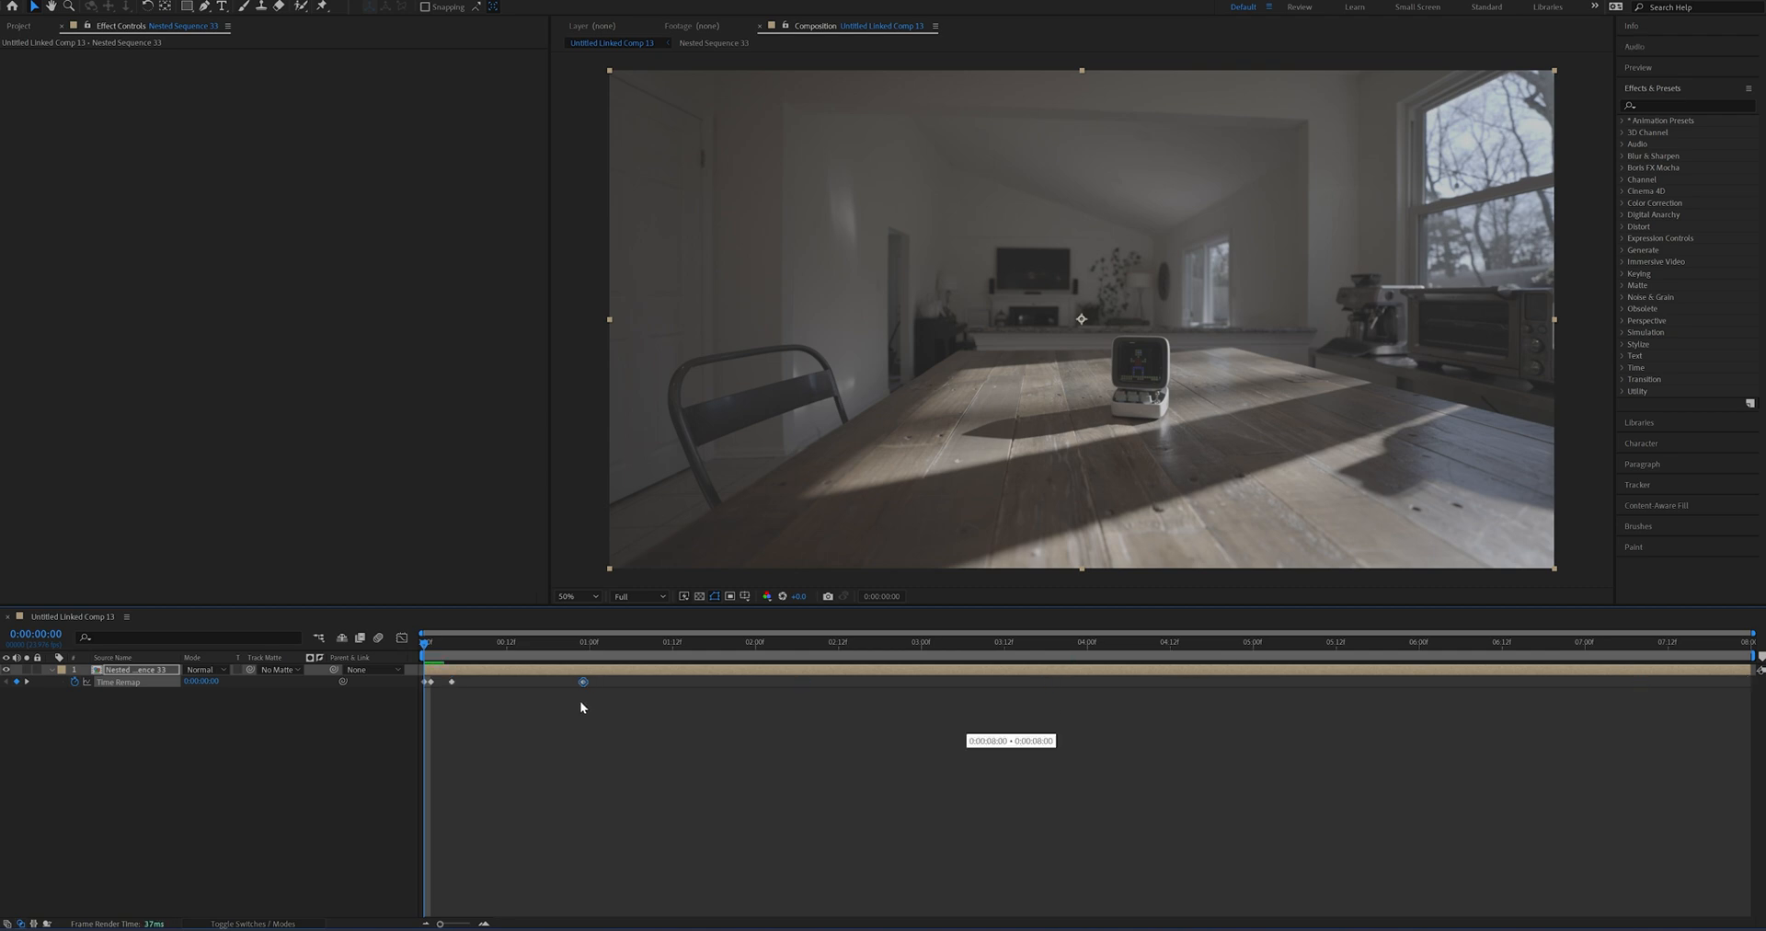
- Apply Easy Ease to the selected Time Remap keyframes, then select another remap keyframe
drag(582, 681, 664, 684)
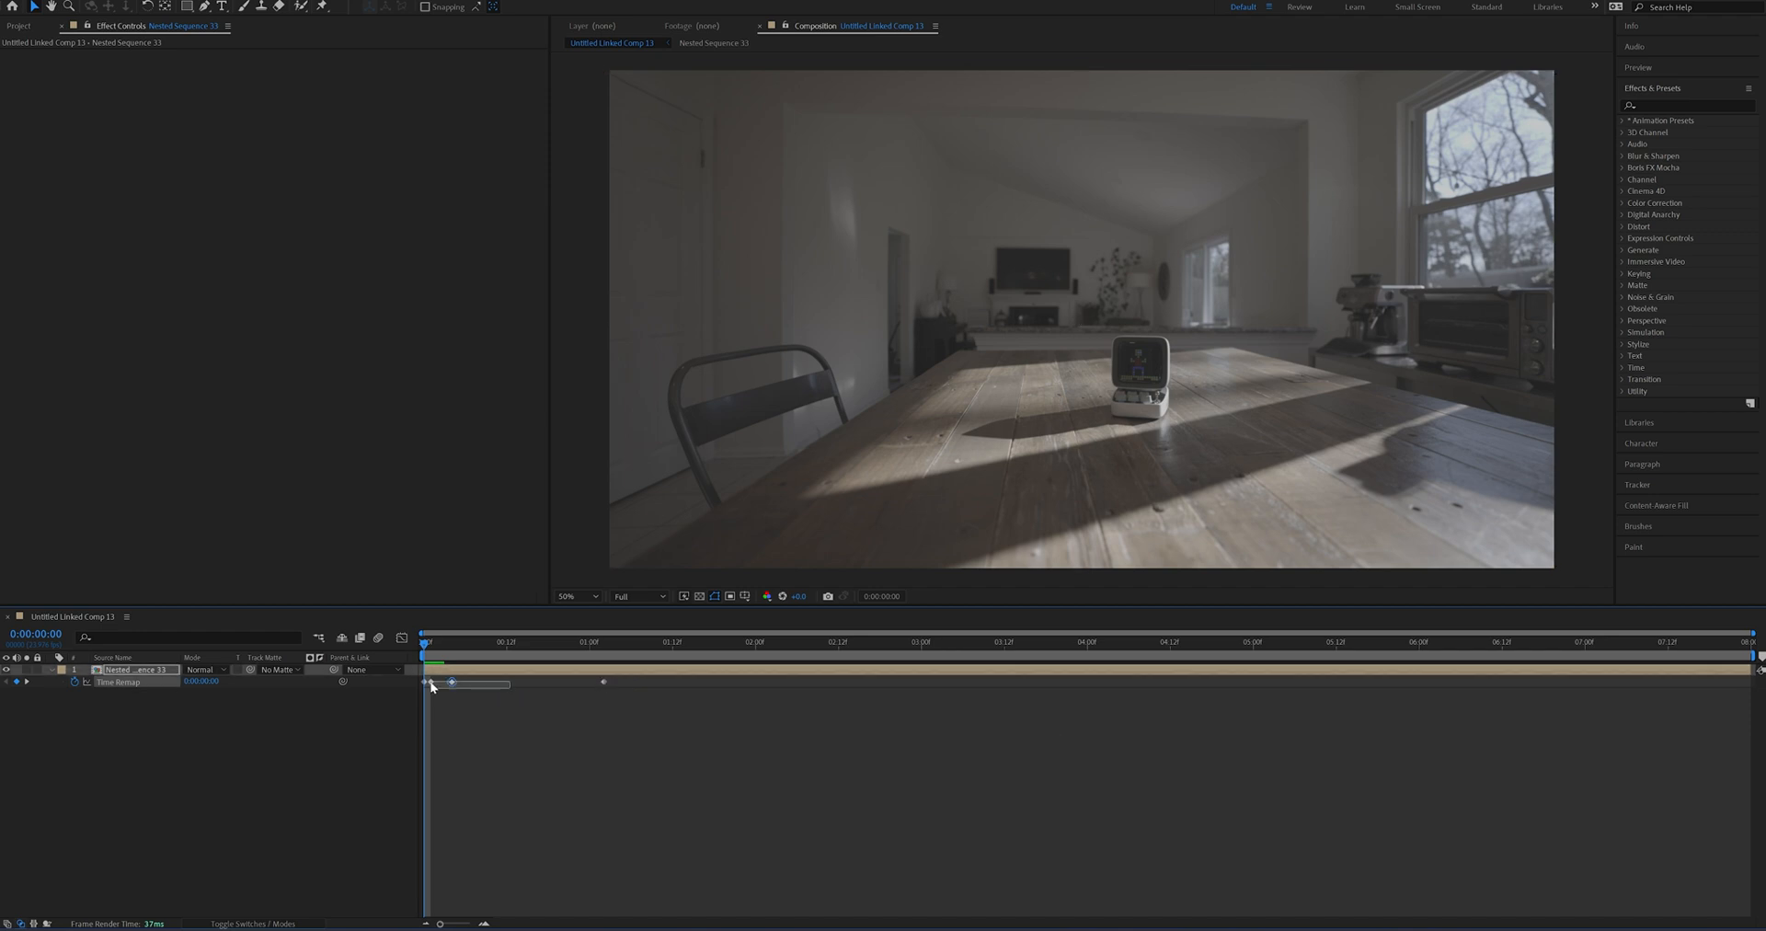
click(429, 681)
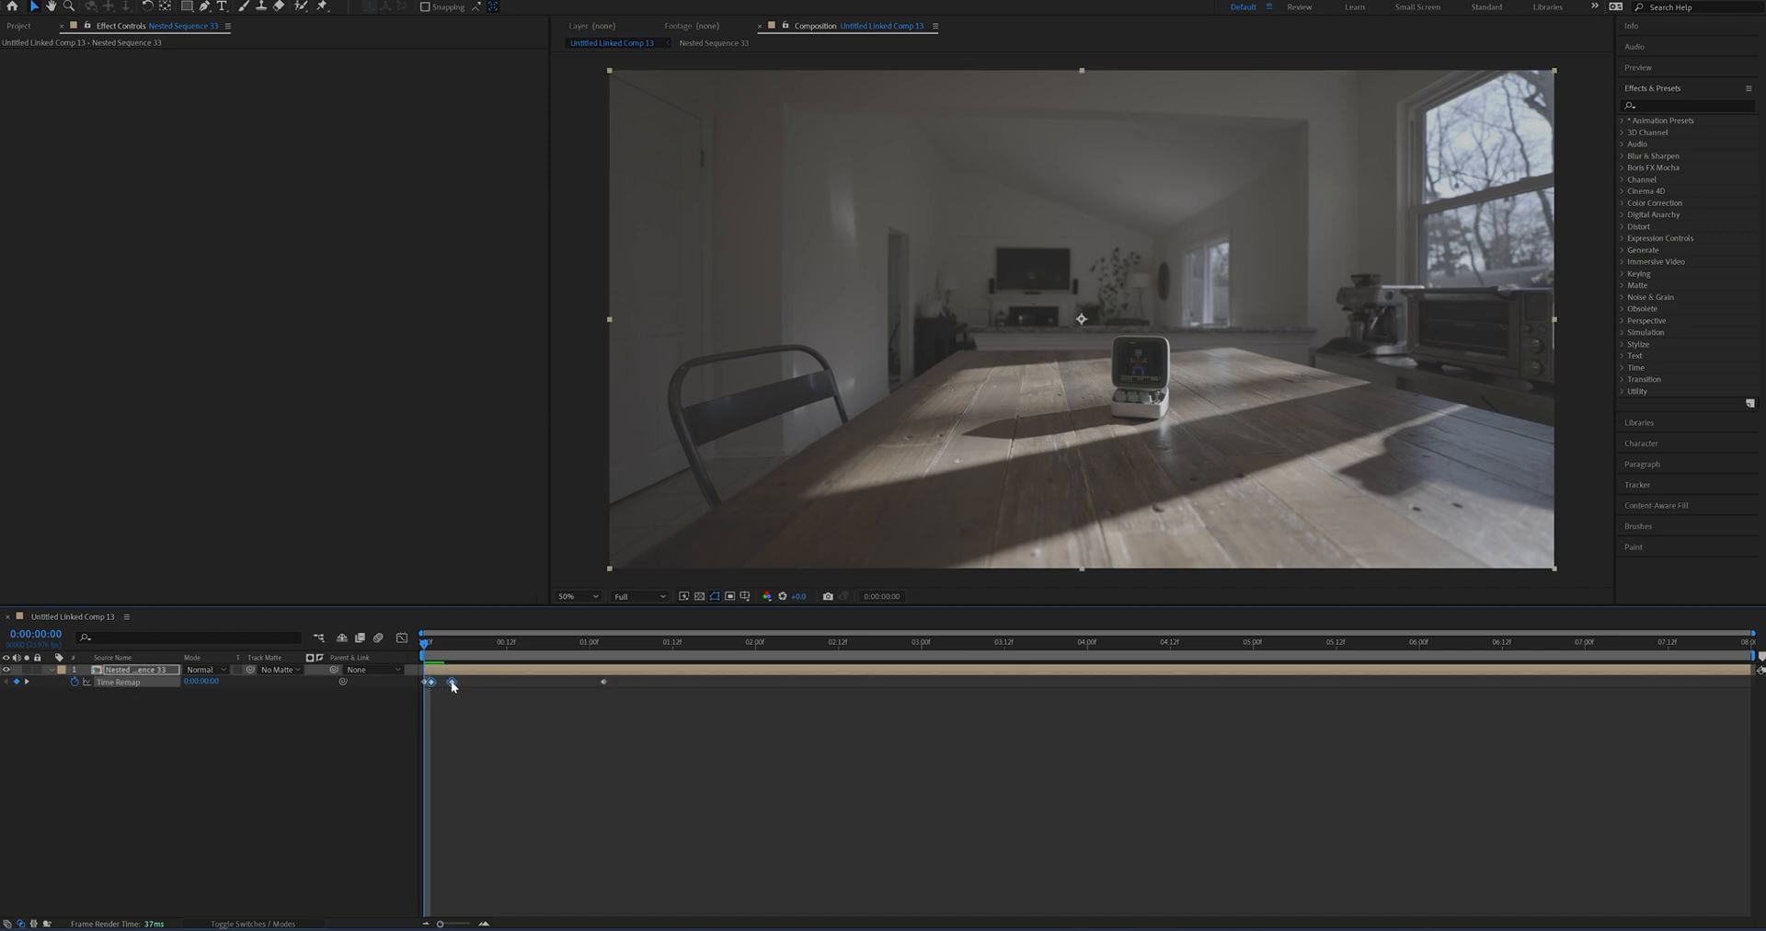
right_click(430, 683)
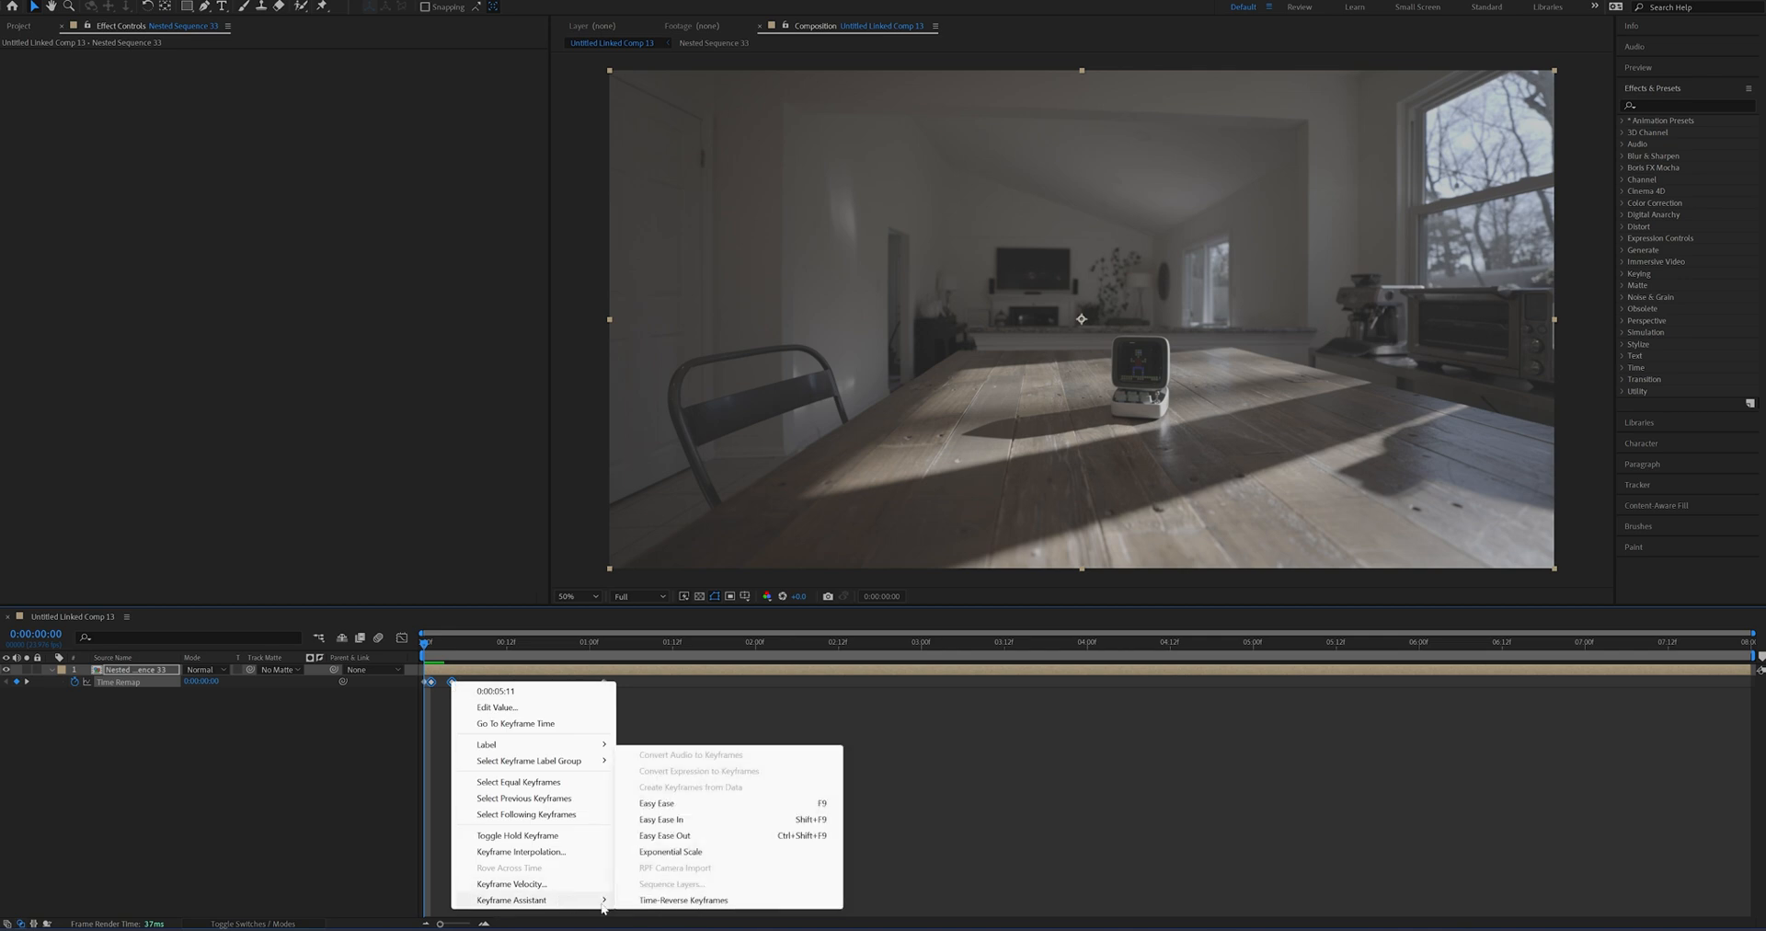
click(656, 804)
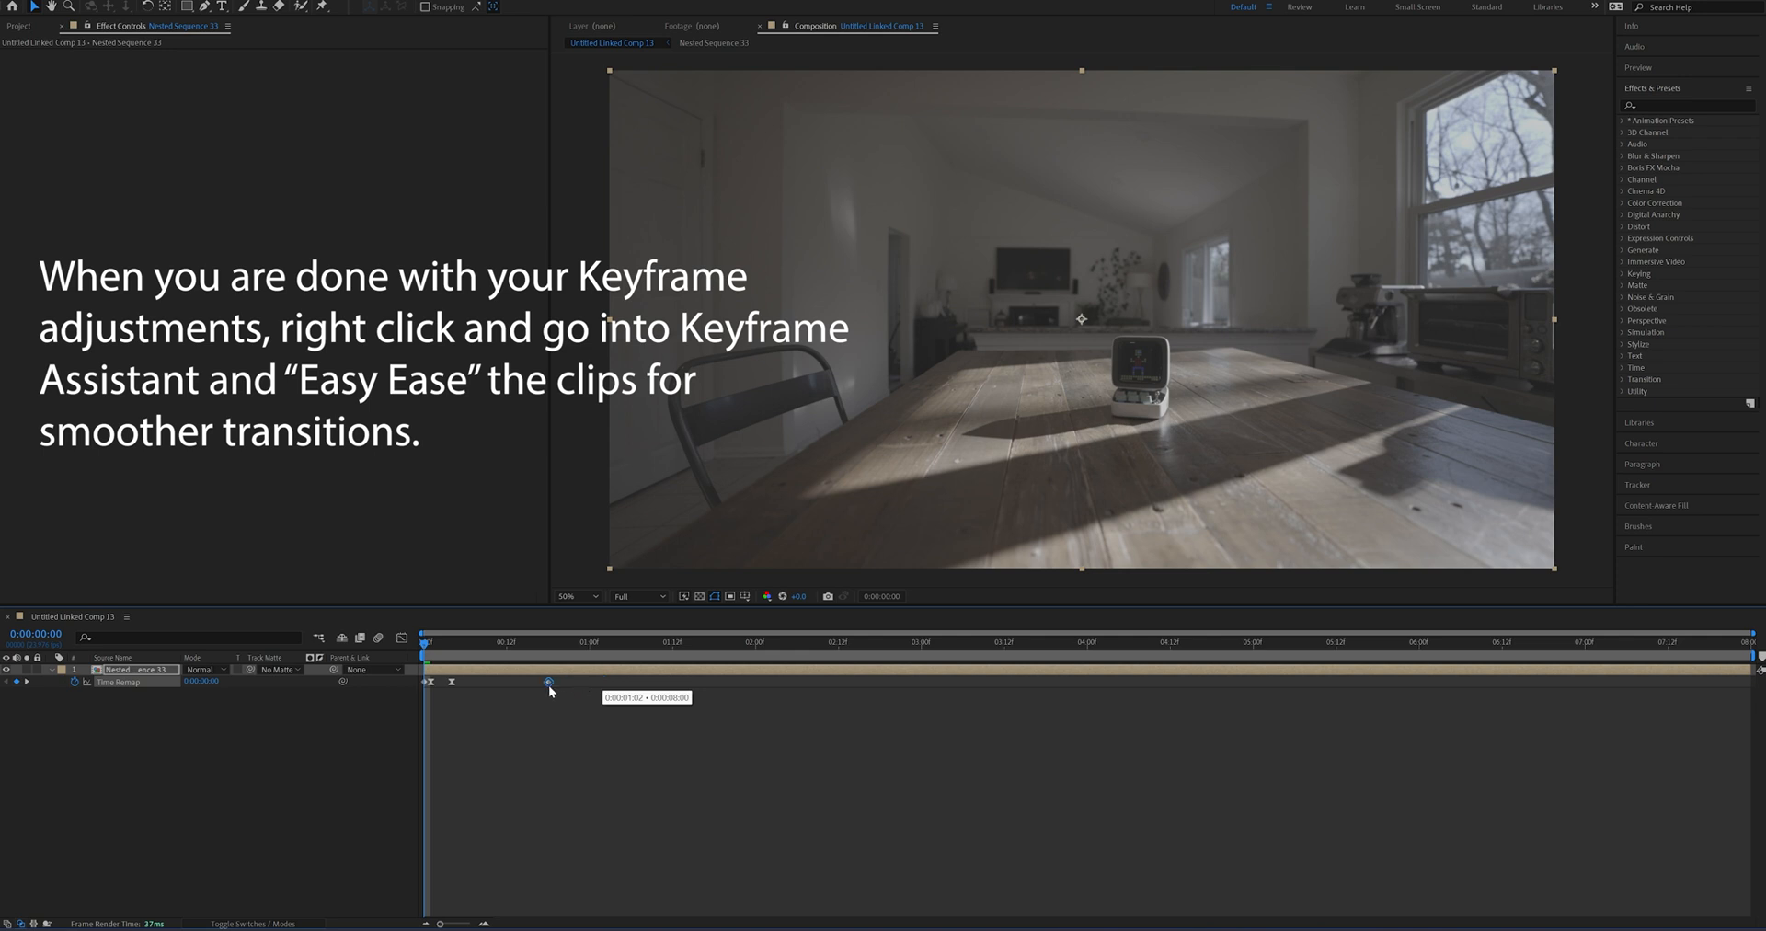
click(458, 642)
text(f)
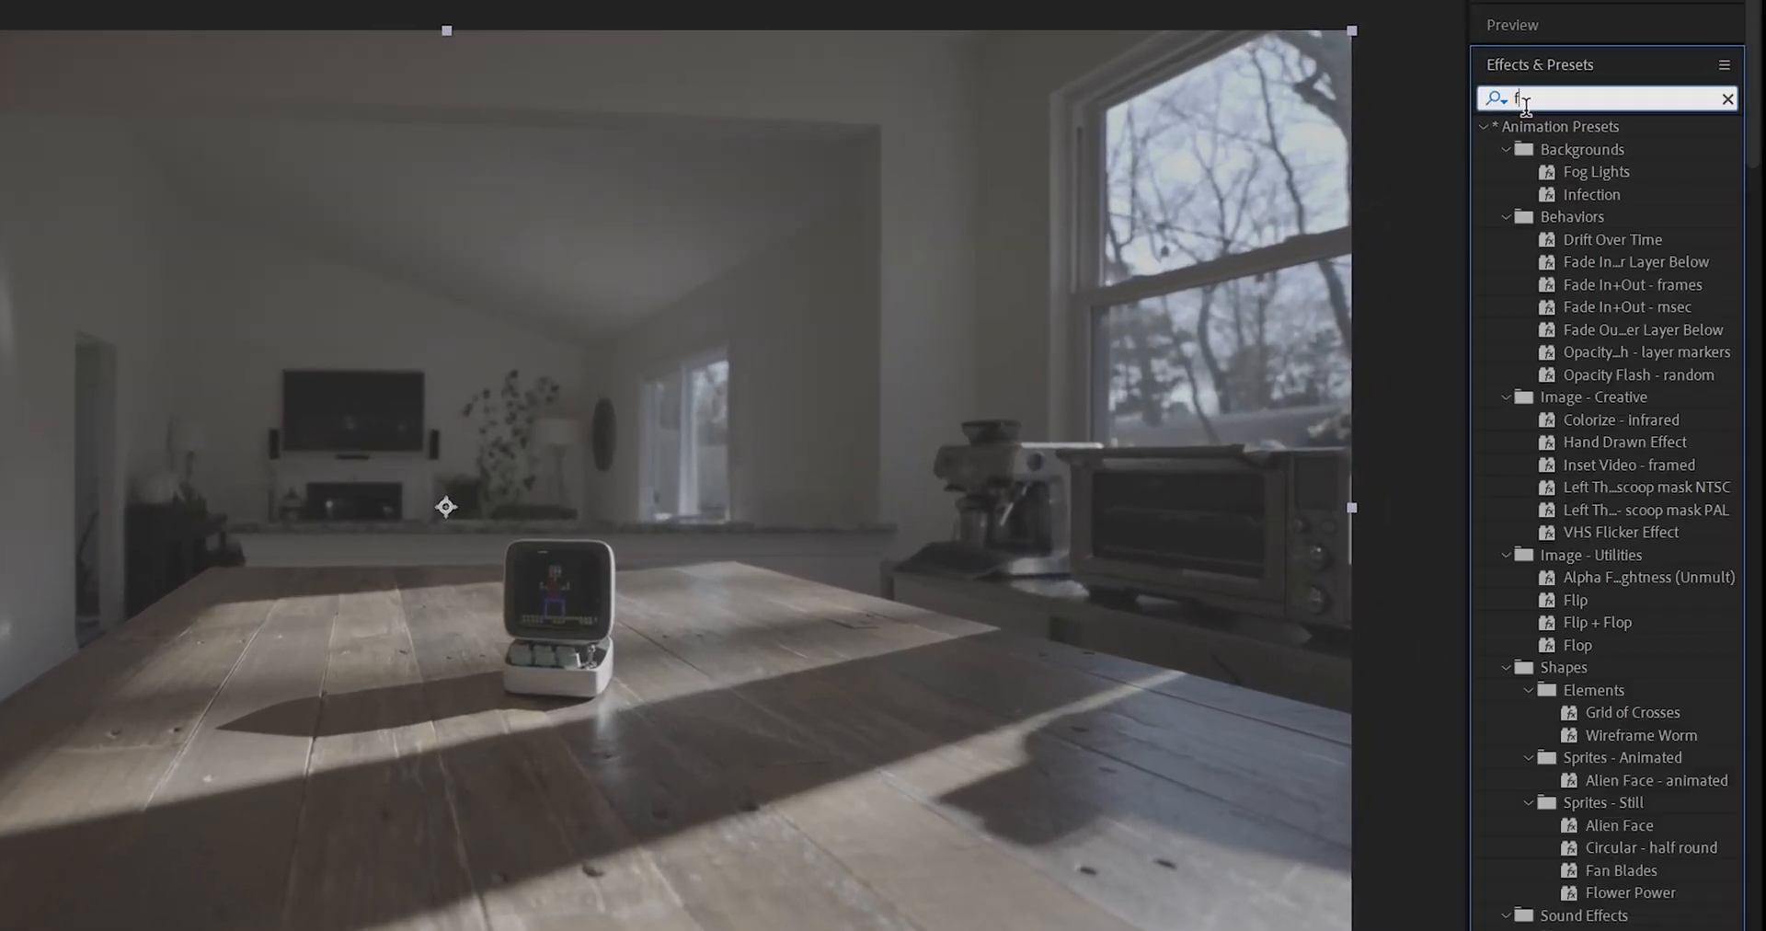
- Search Effects & Presets for a motion blur effect for the time-remapped layer
text(or)
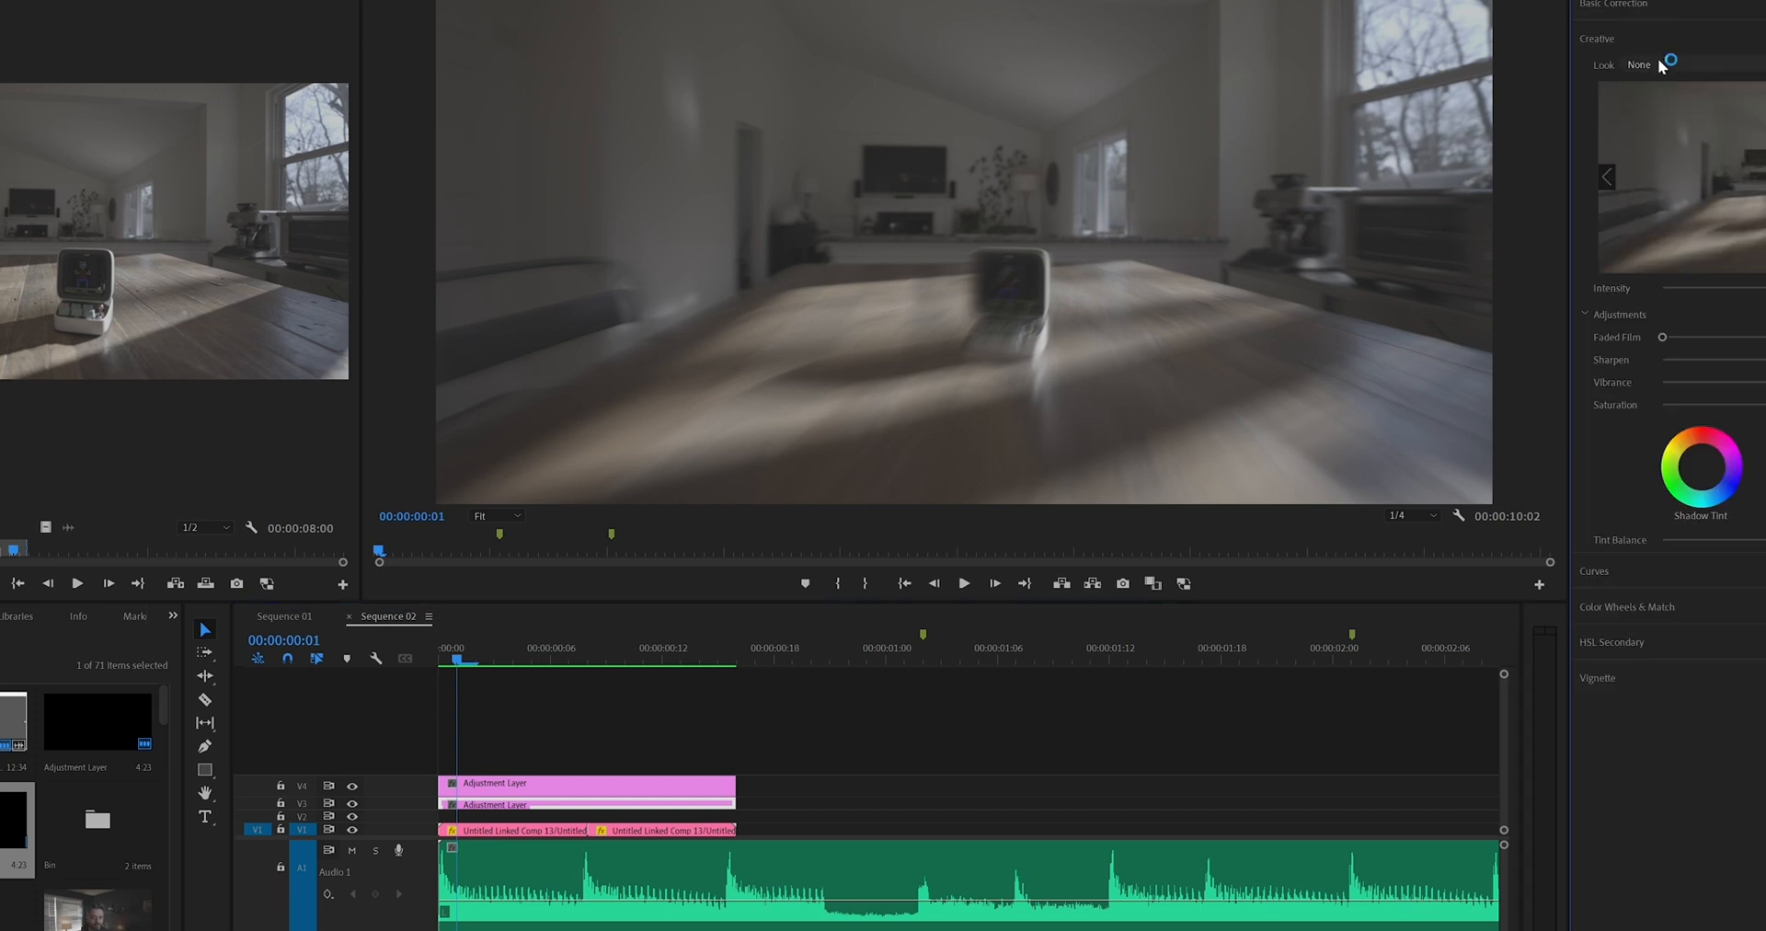
- Try the Canon C-Log3 to Rec.709 look, then apply bluebird_canon with lowered intensity
click(1639, 64)
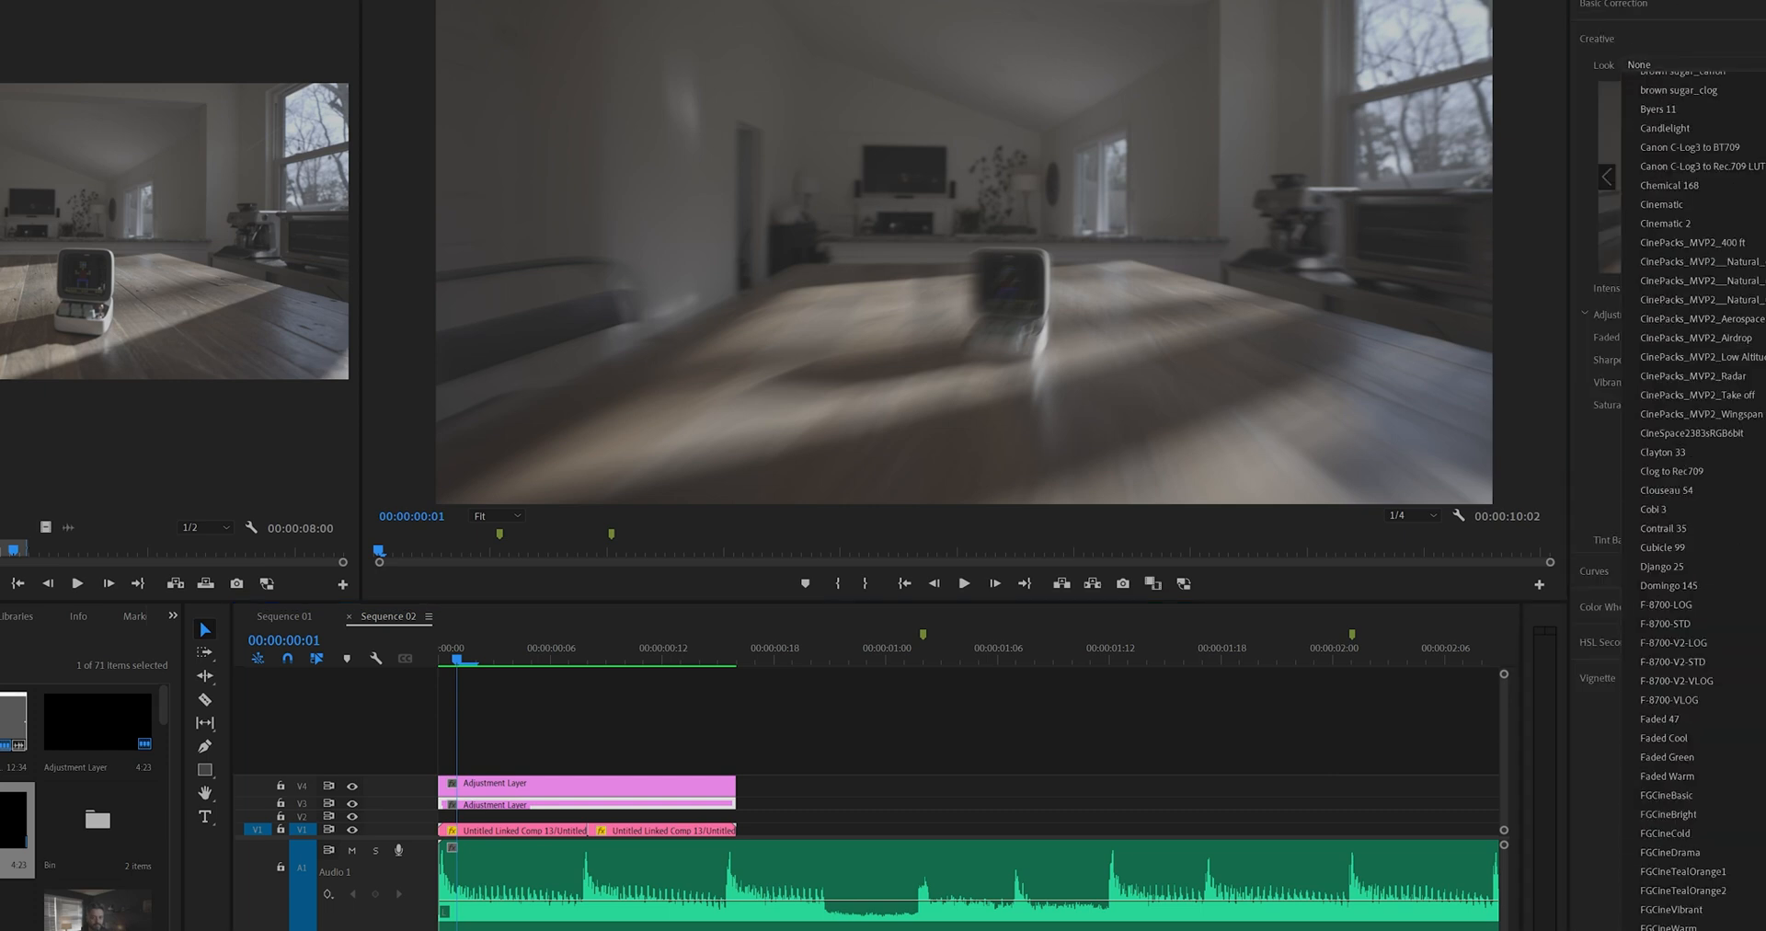
click(1691, 165)
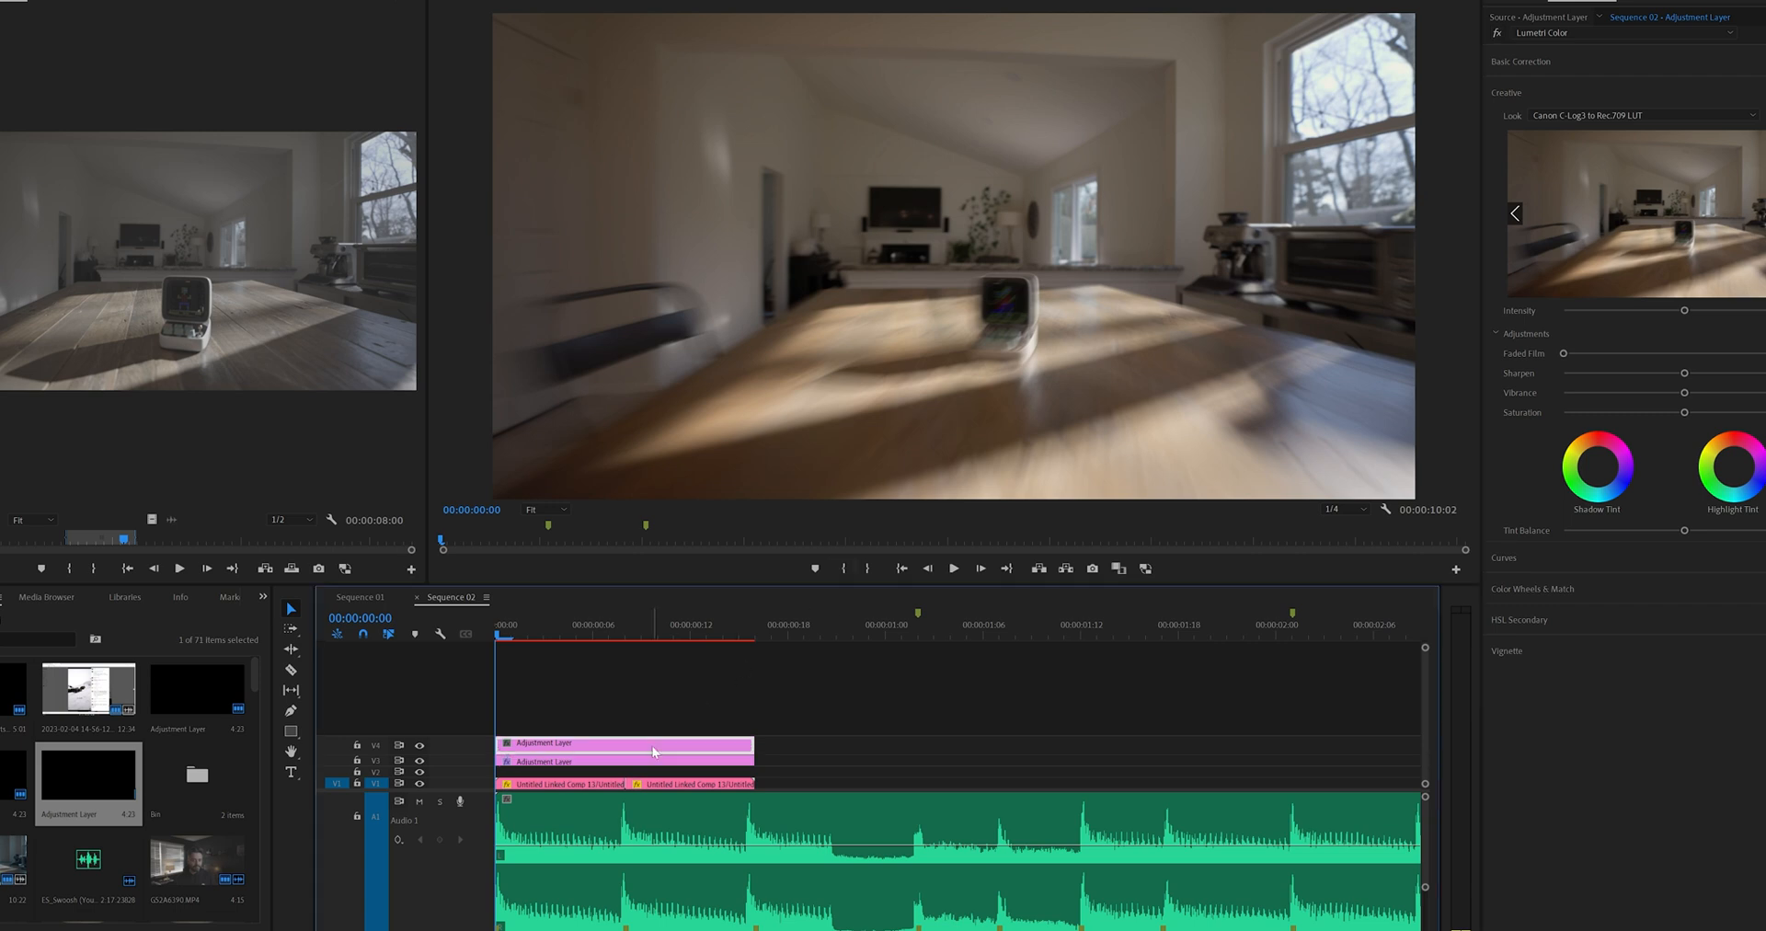
click(1639, 115)
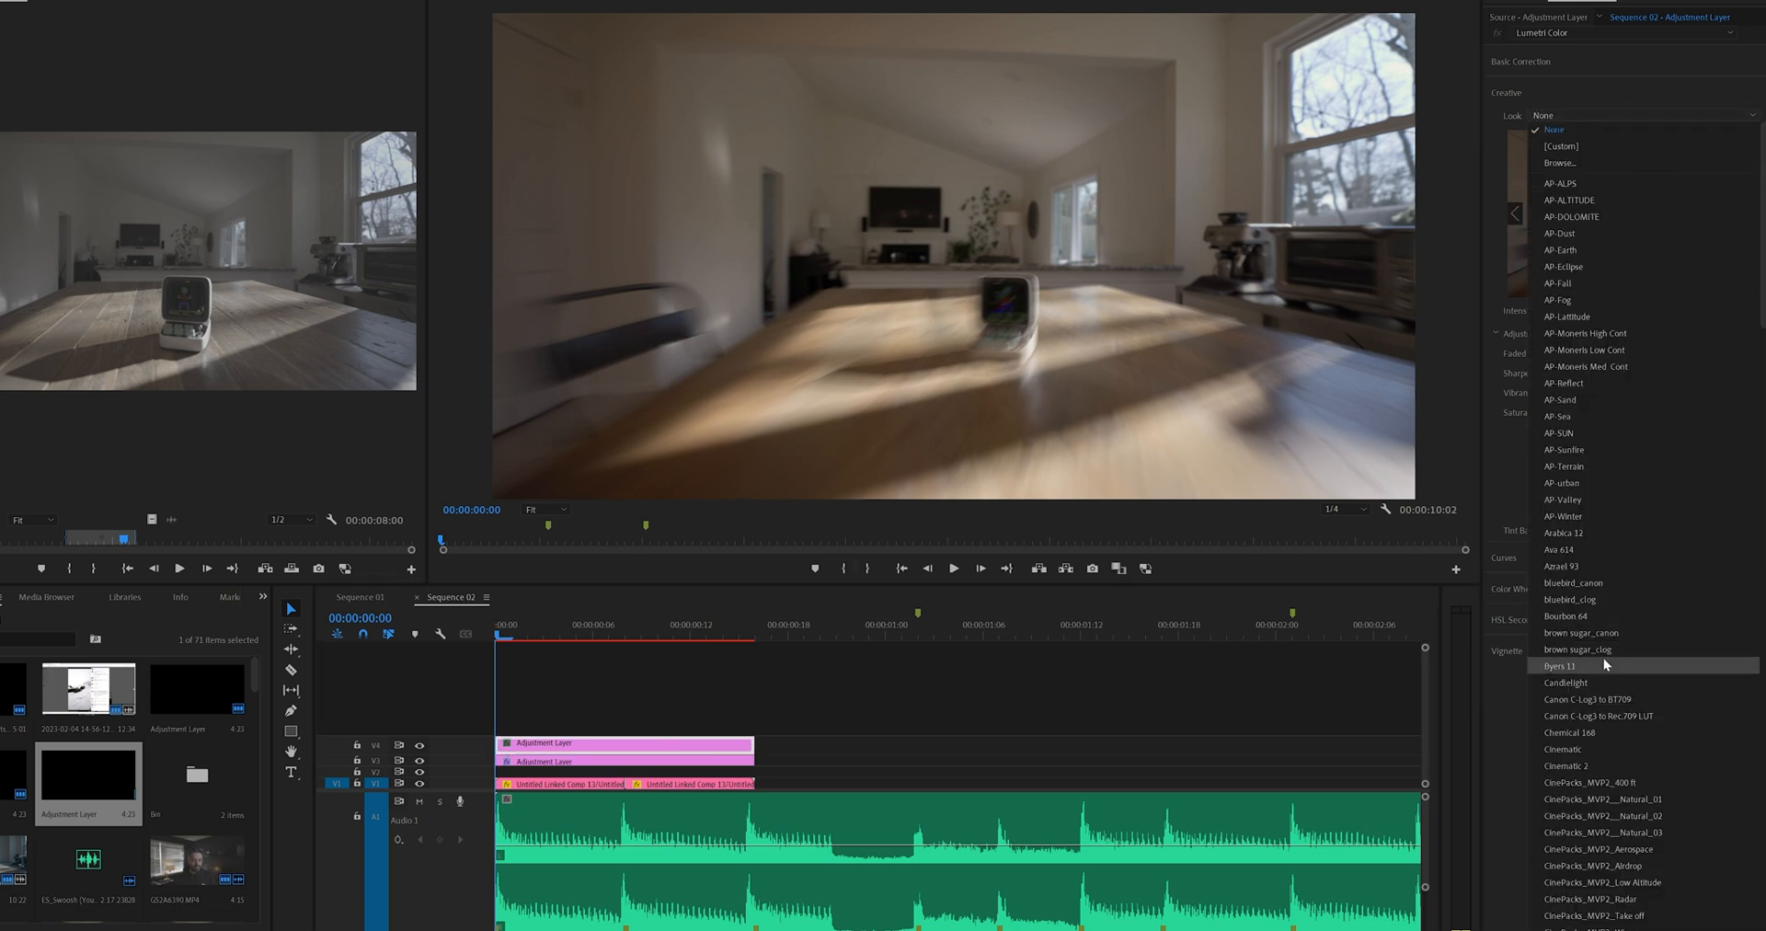
mouse_move(1634, 582)
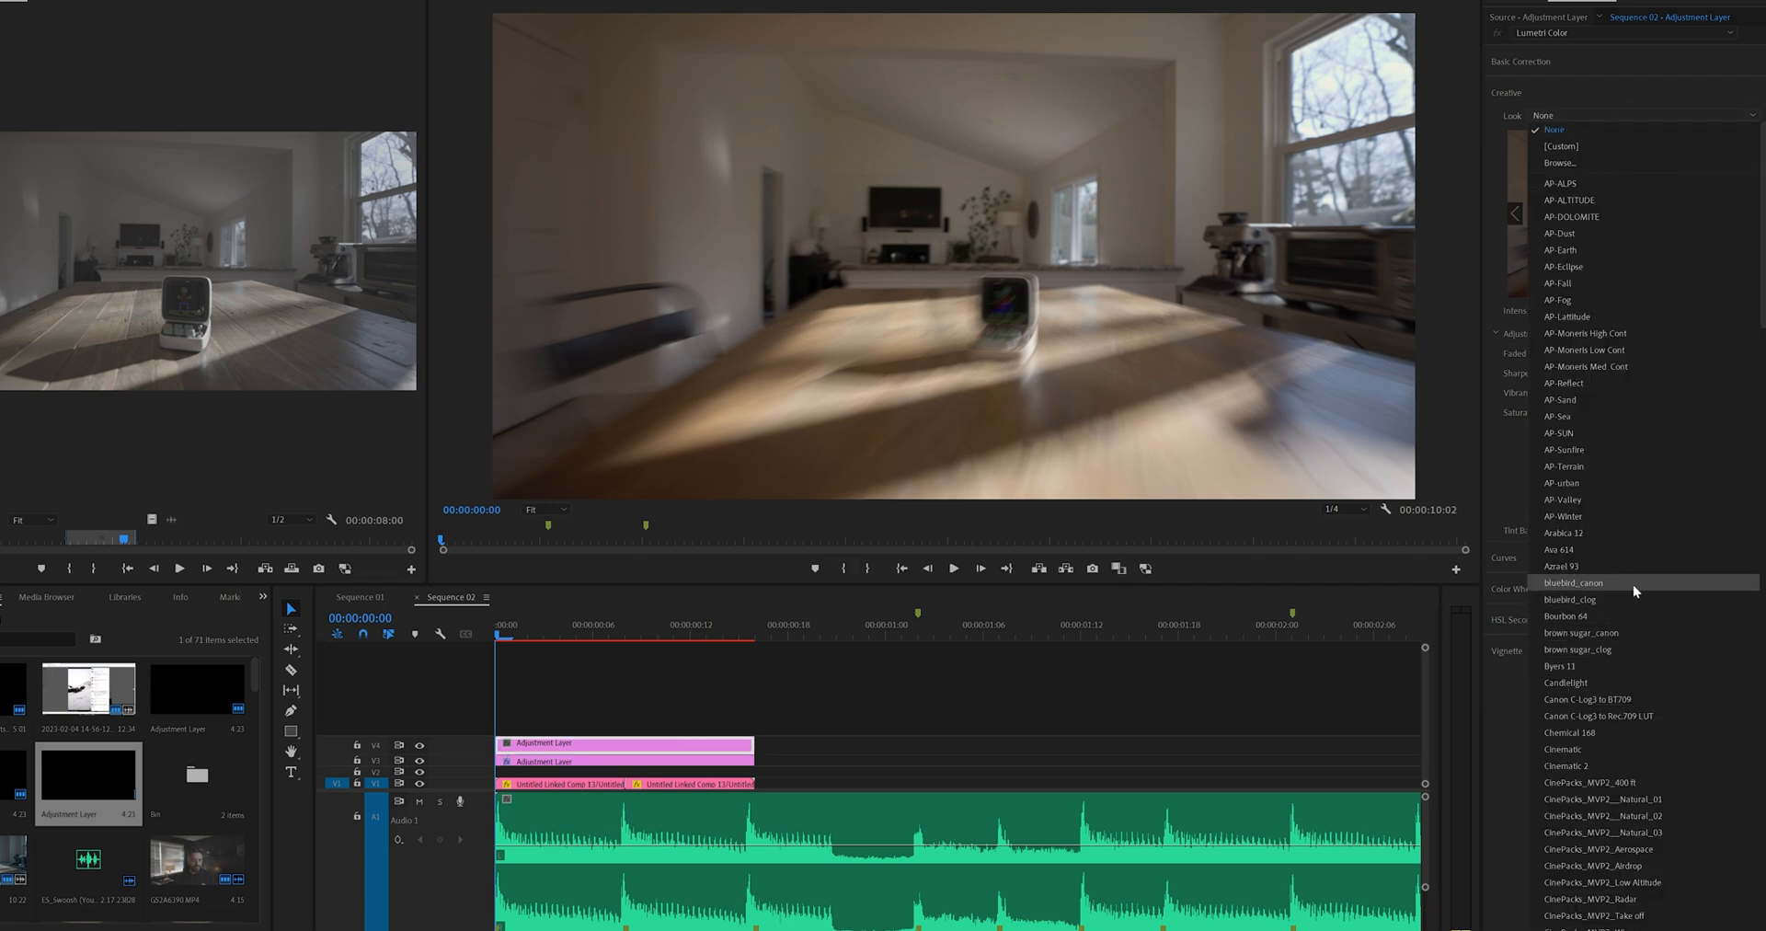
click(1573, 582)
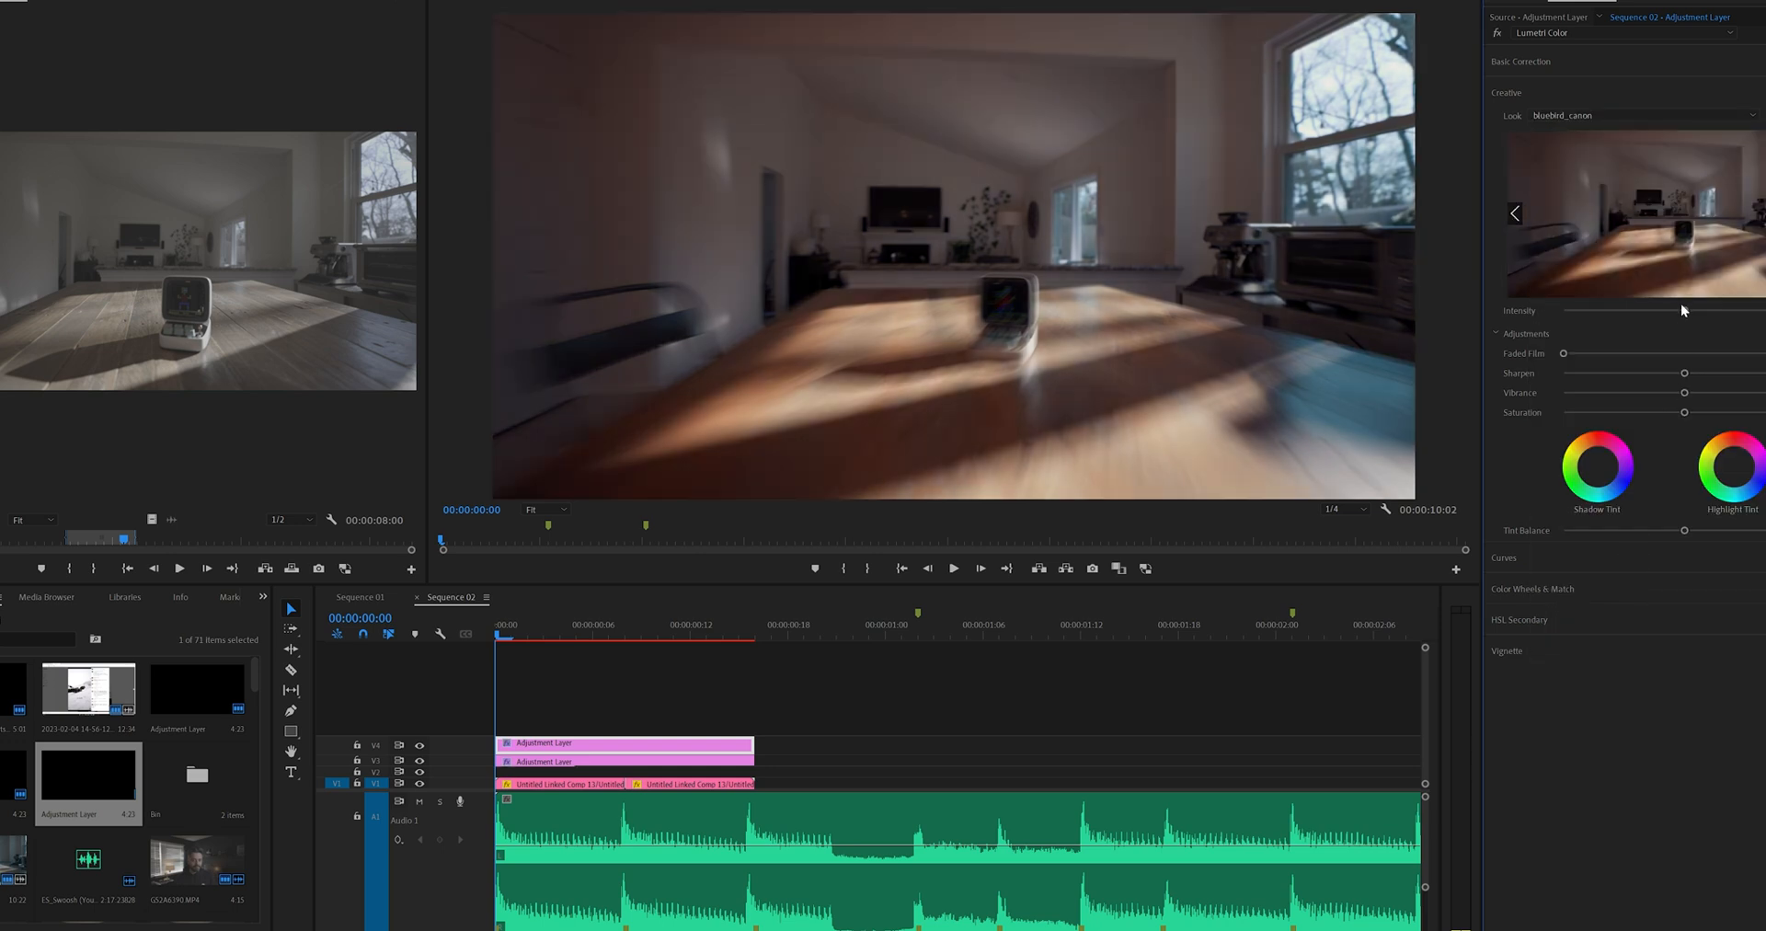
drag(1681, 311, 1594, 311)
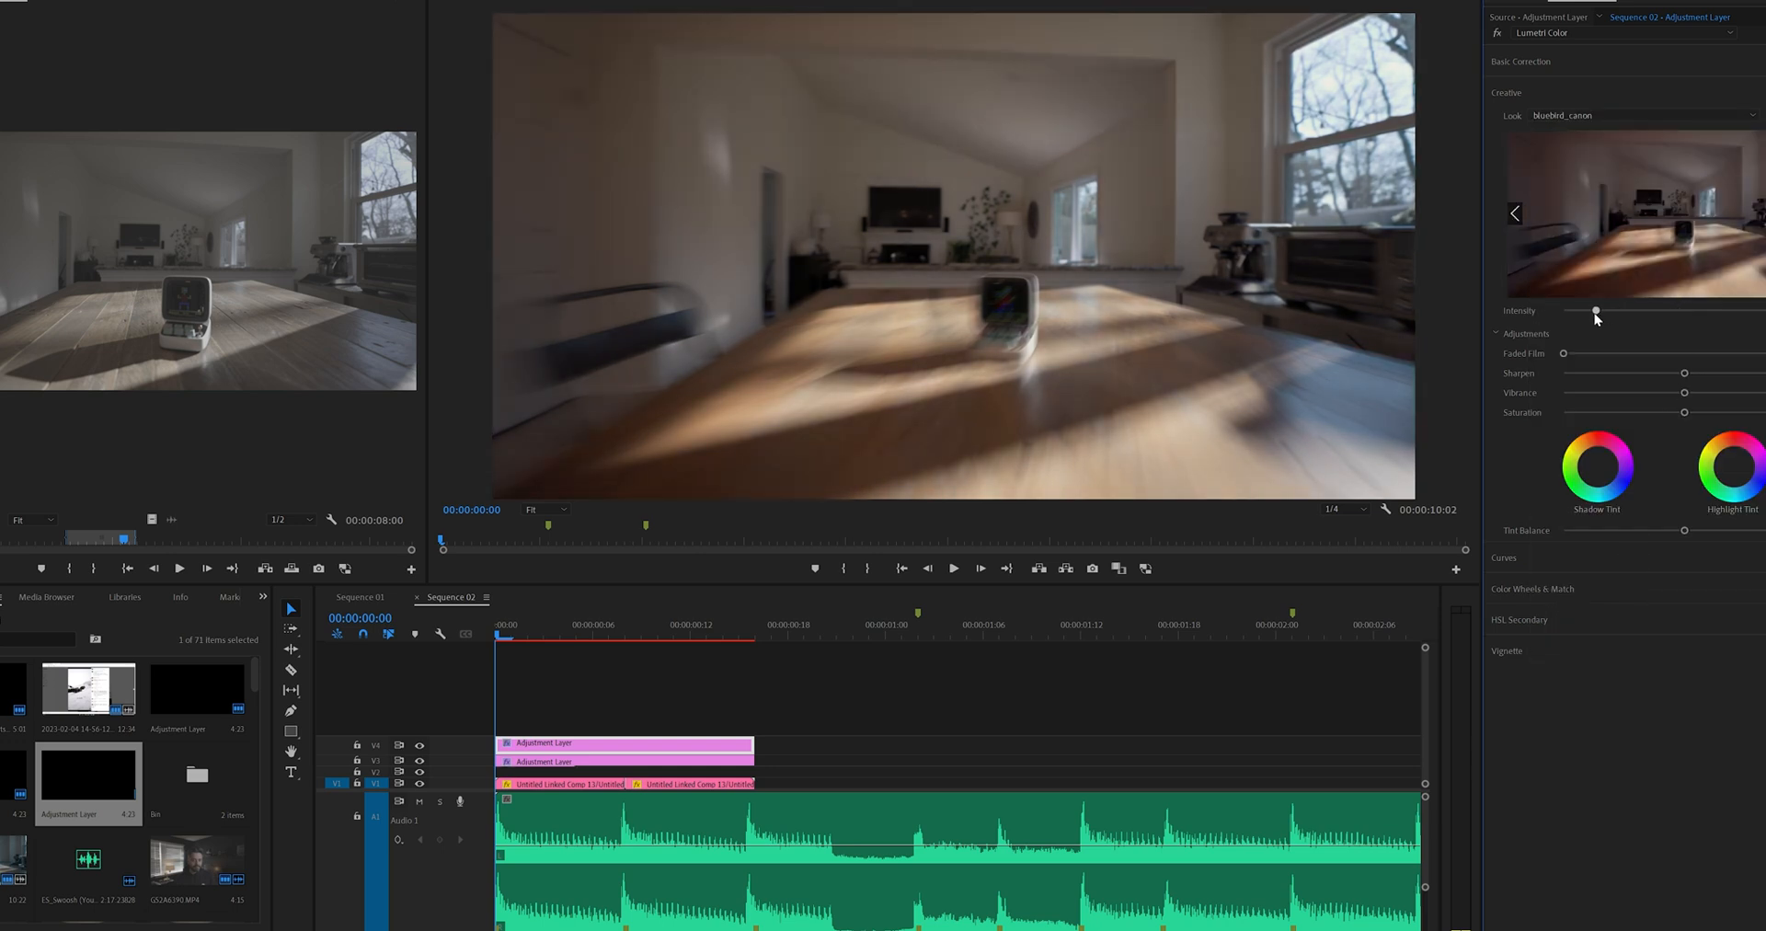